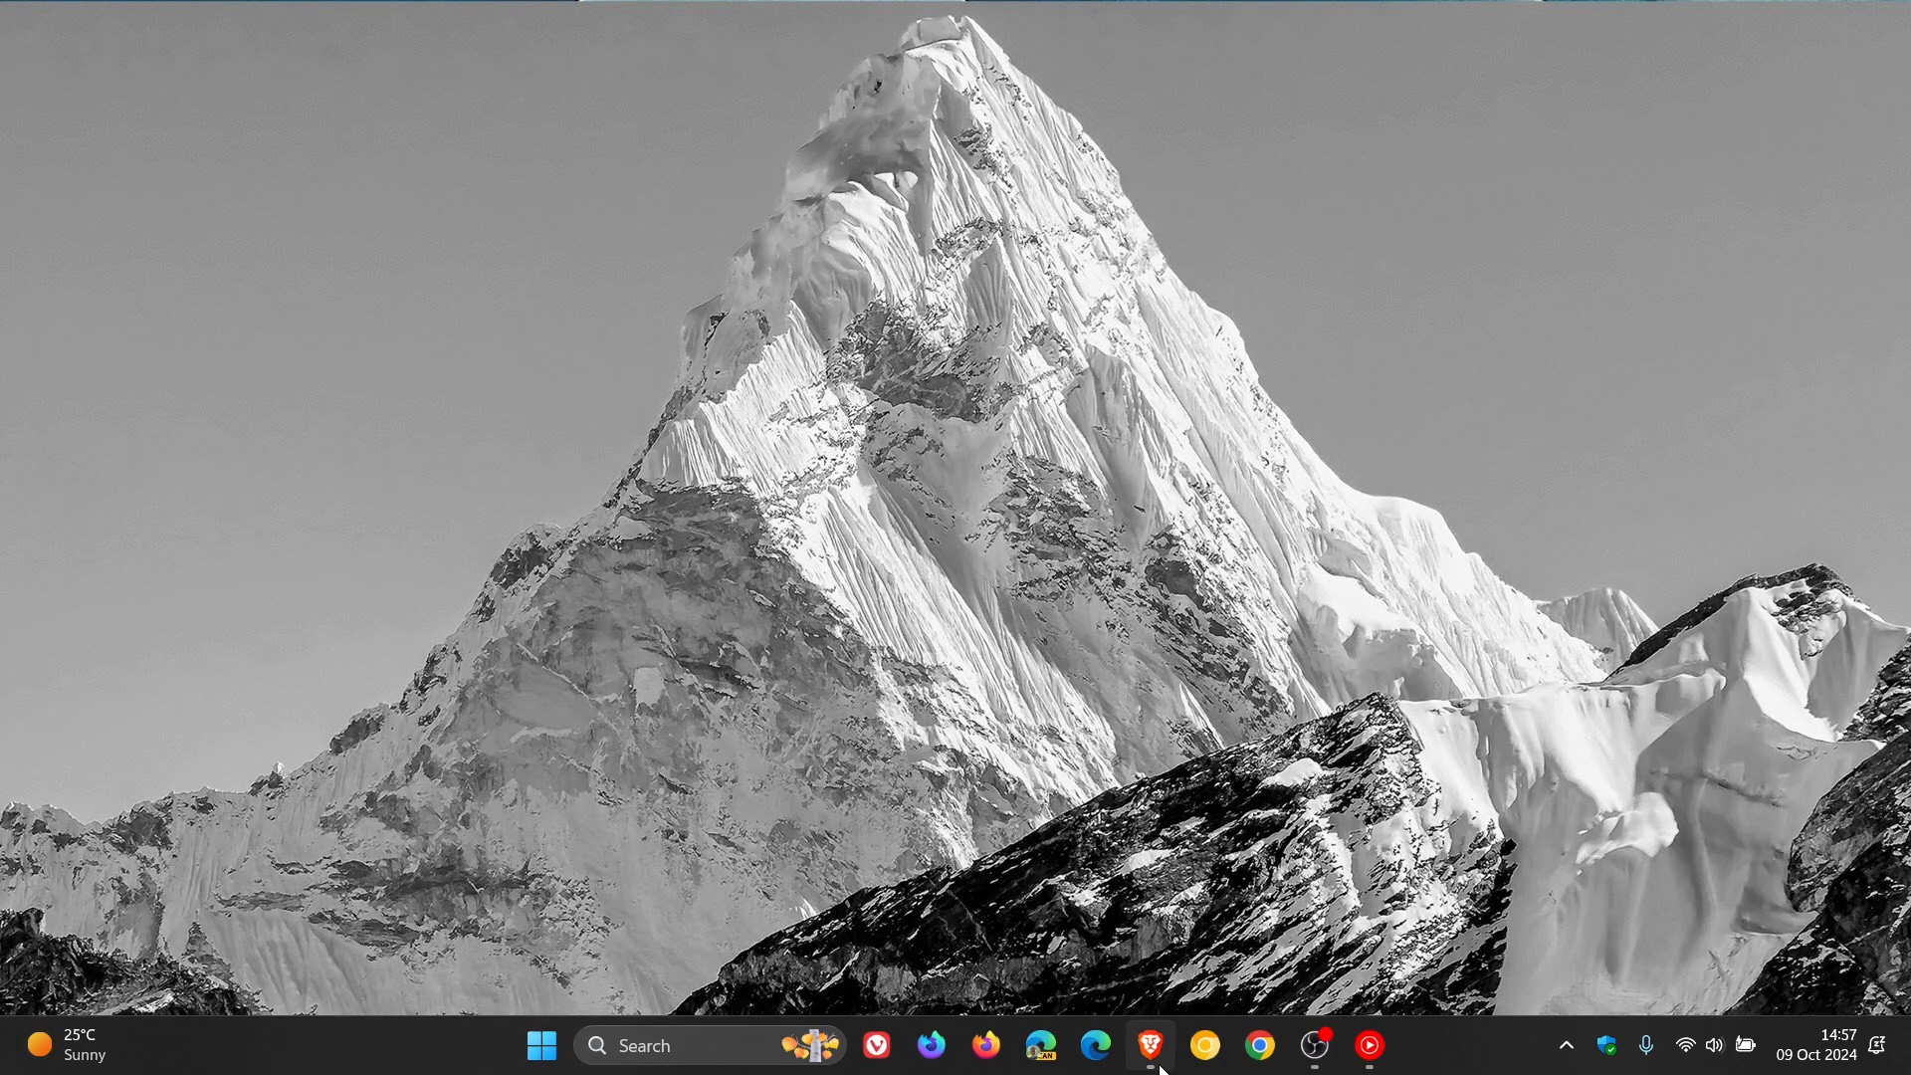
- Bring up Brave showing the Microsoft Learn Windows 11 Home and Pro lifecycle page
{"action": "left_click", "coordinate": [1145, 1041]}
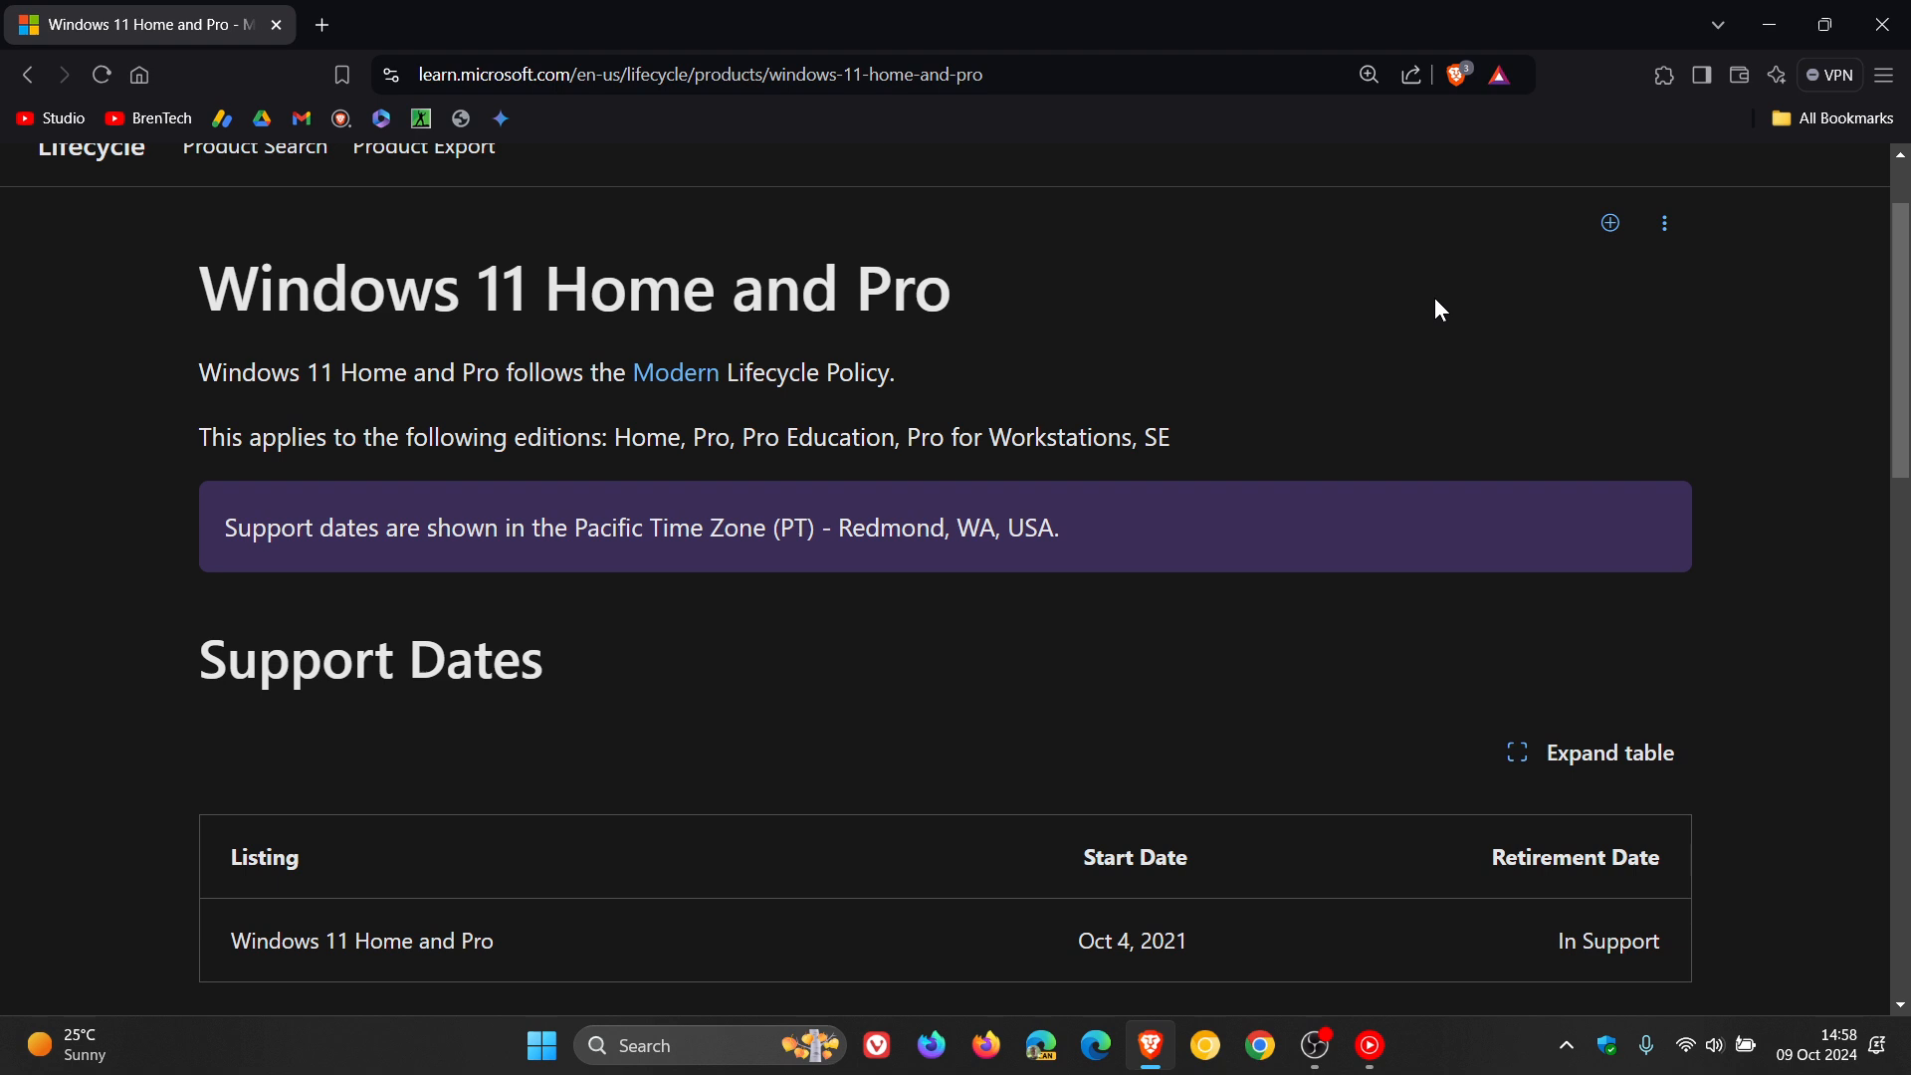
{"action": "mouse_move", "coordinate": [1374, 338]}
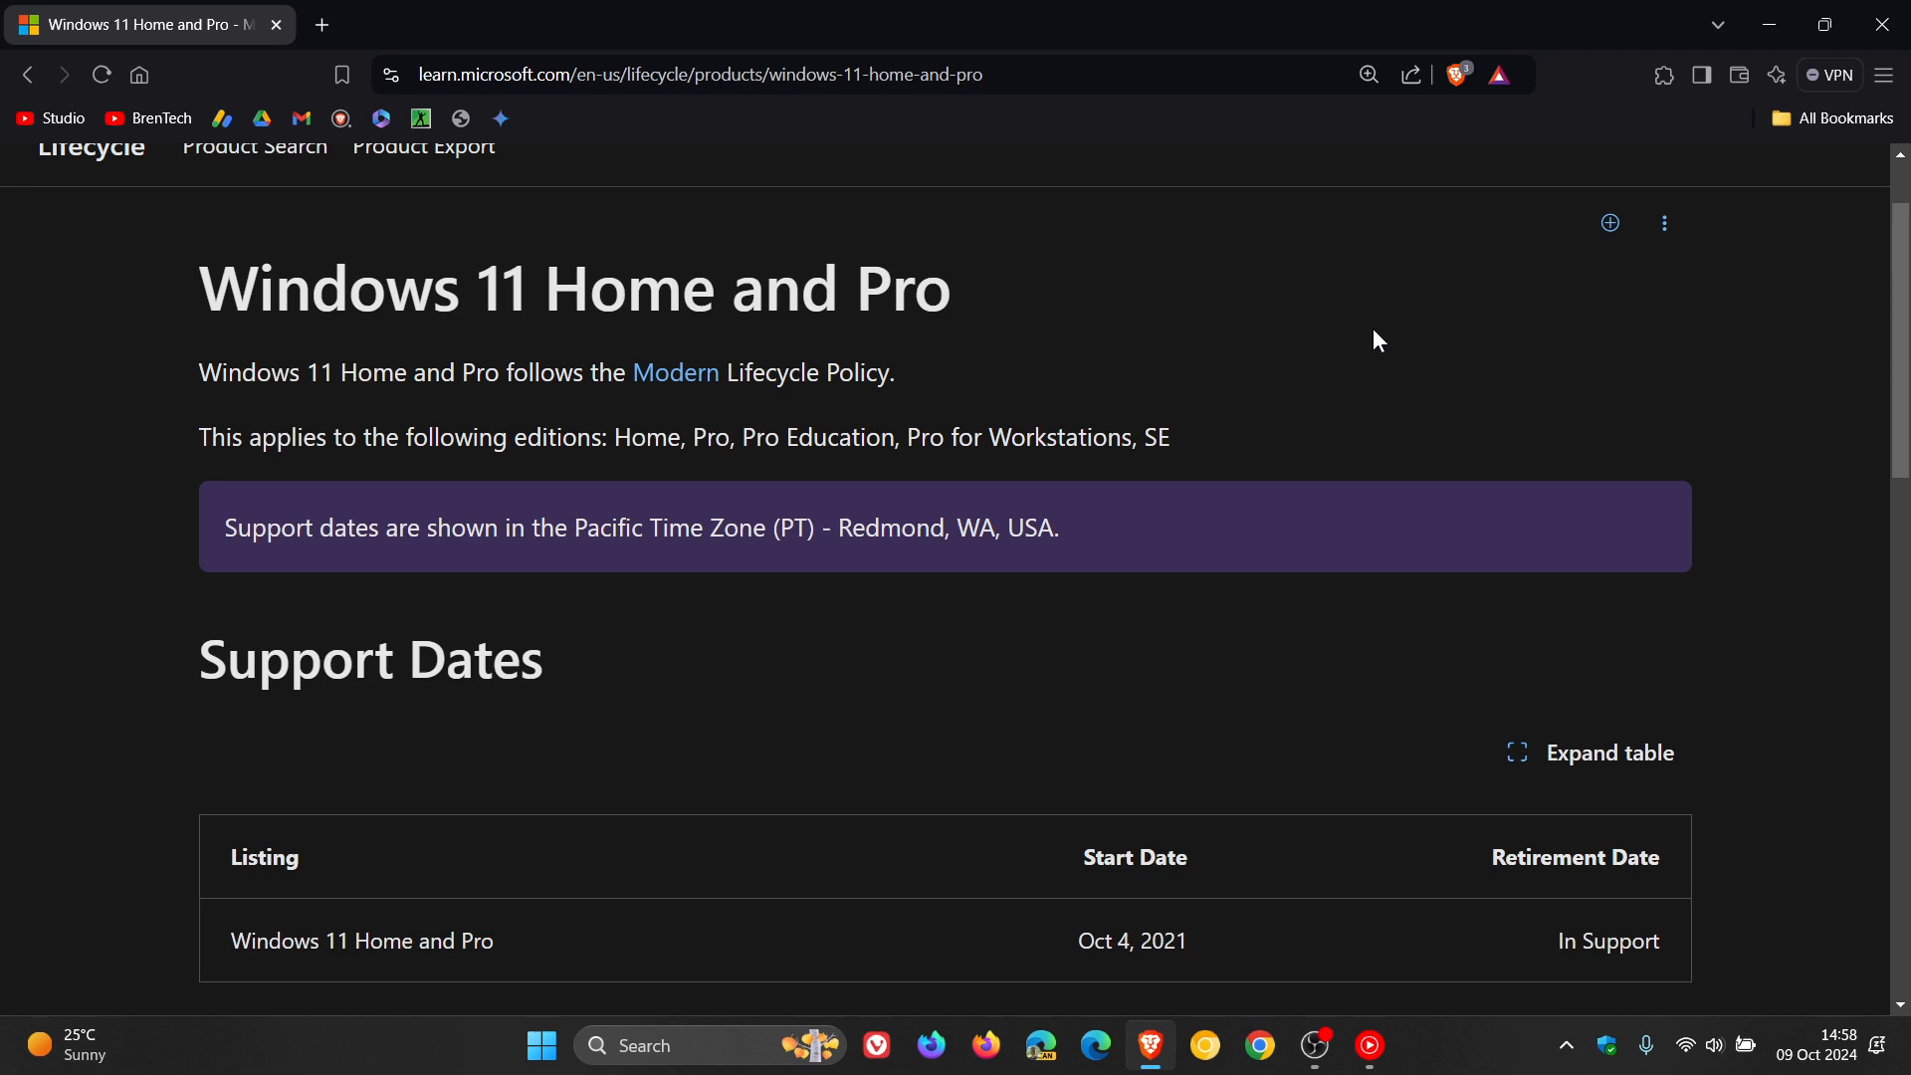
- Scroll to the Releases table listing versions 24H2 through 21H2 with start and end dates
{"action": "scroll", "scroll_direction": "down", "scroll_amount": 3}
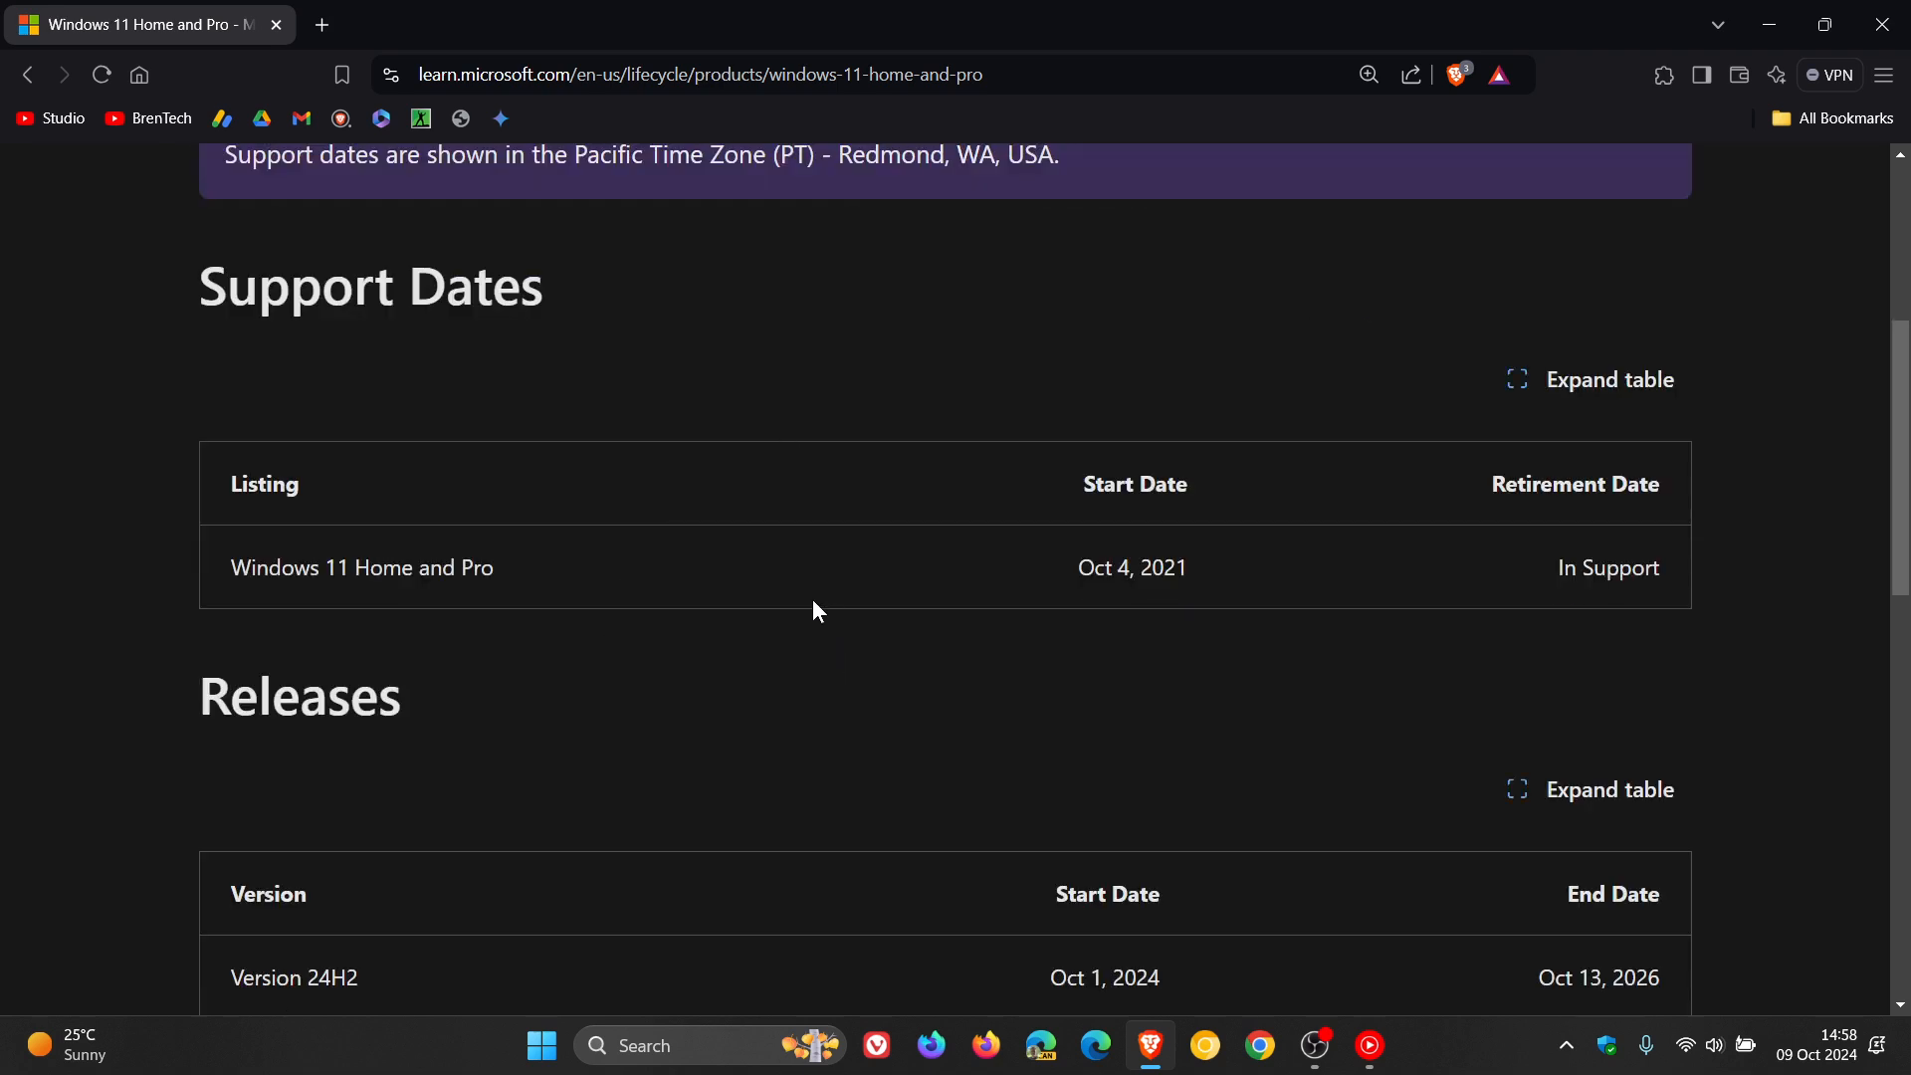
{"action": "mouse_move", "coordinate": [1197, 513]}
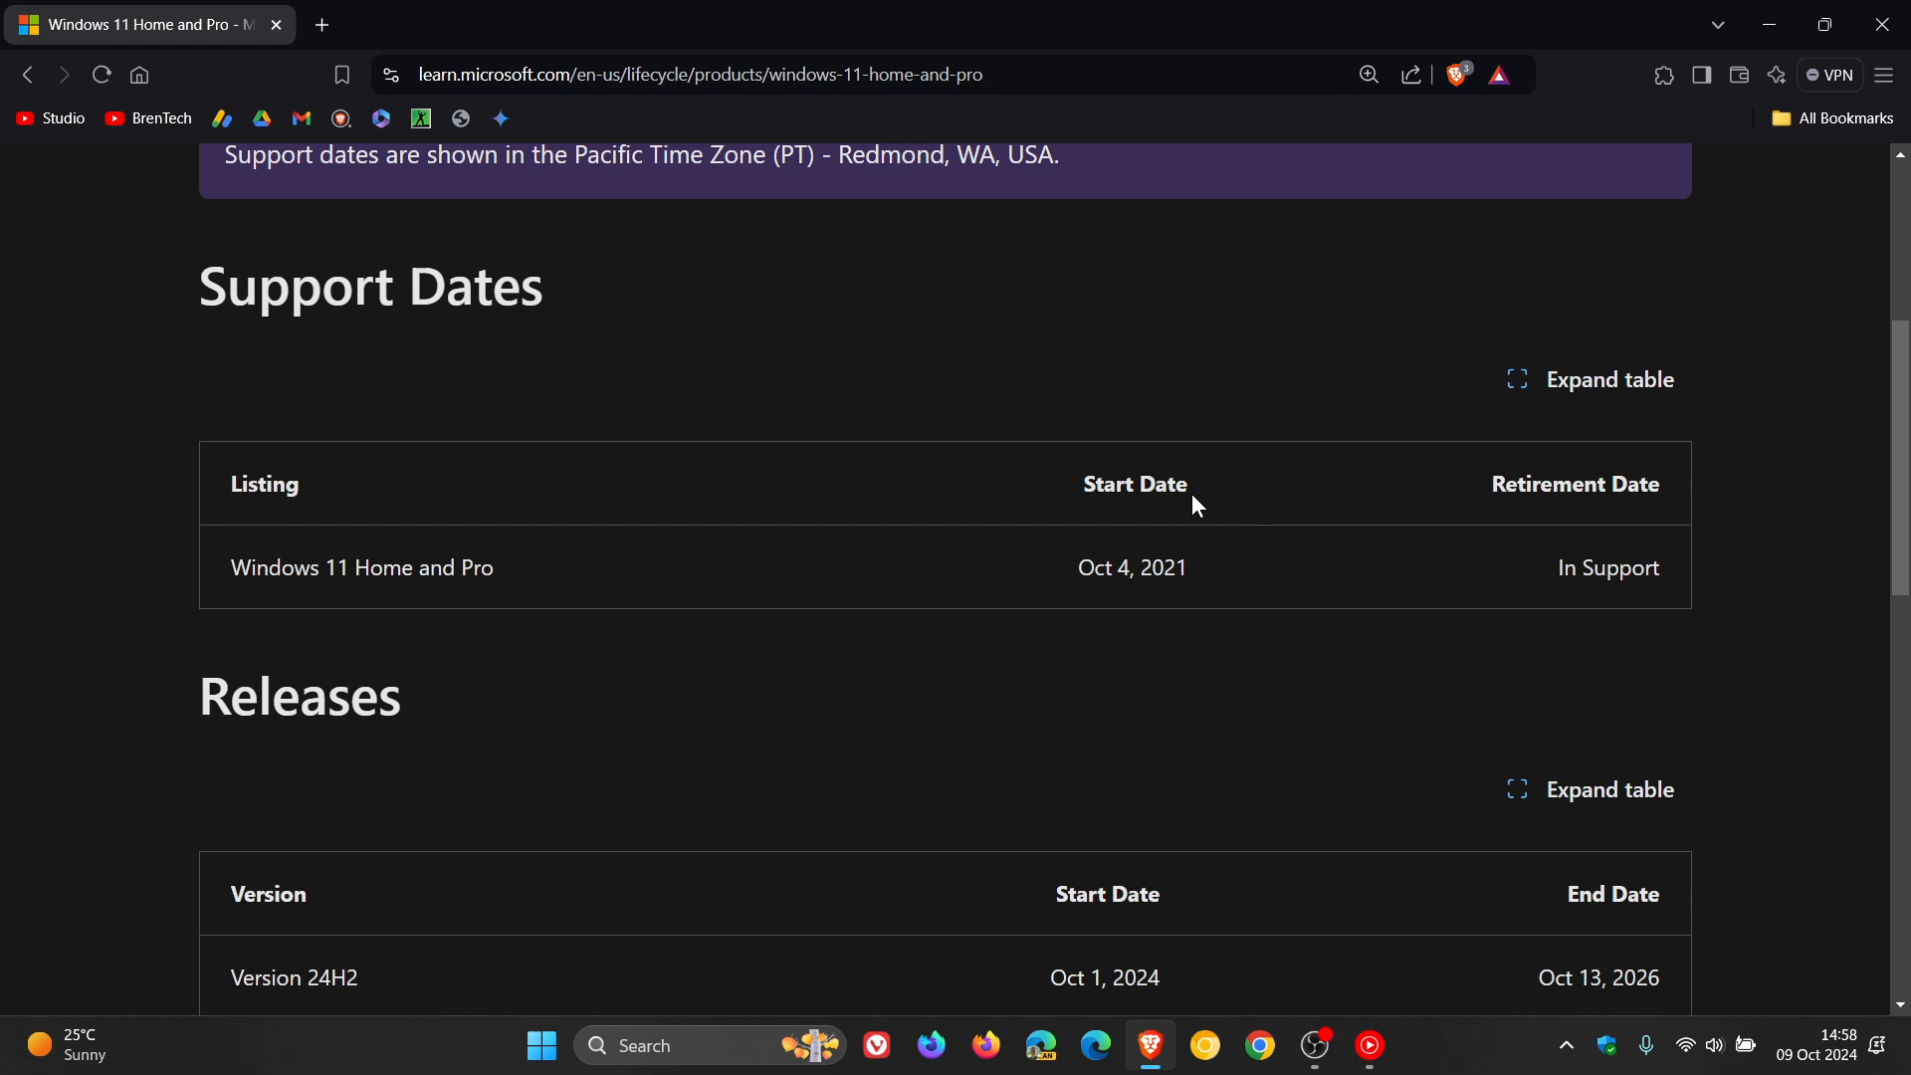
{"action": "mouse_move", "coordinate": [1262, 669]}
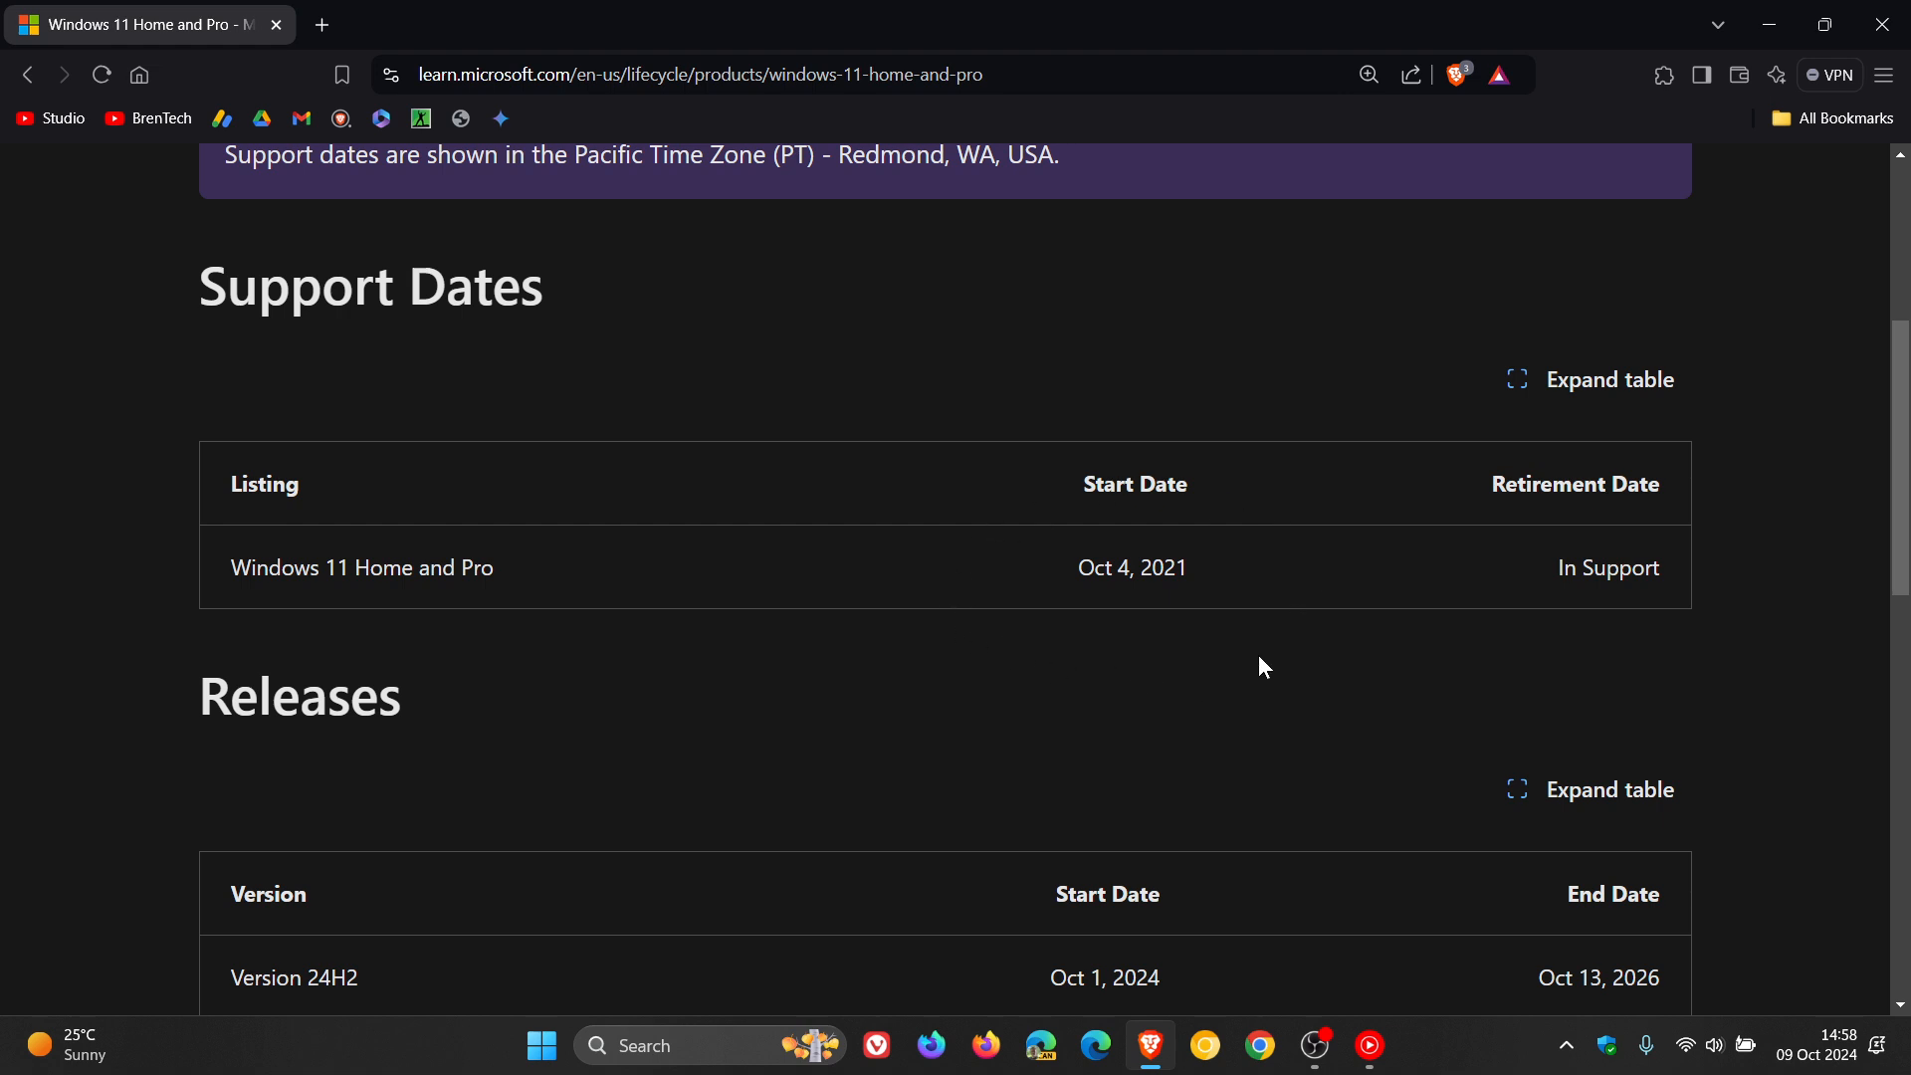
{"action": "mouse_move", "coordinate": [1155, 677]}
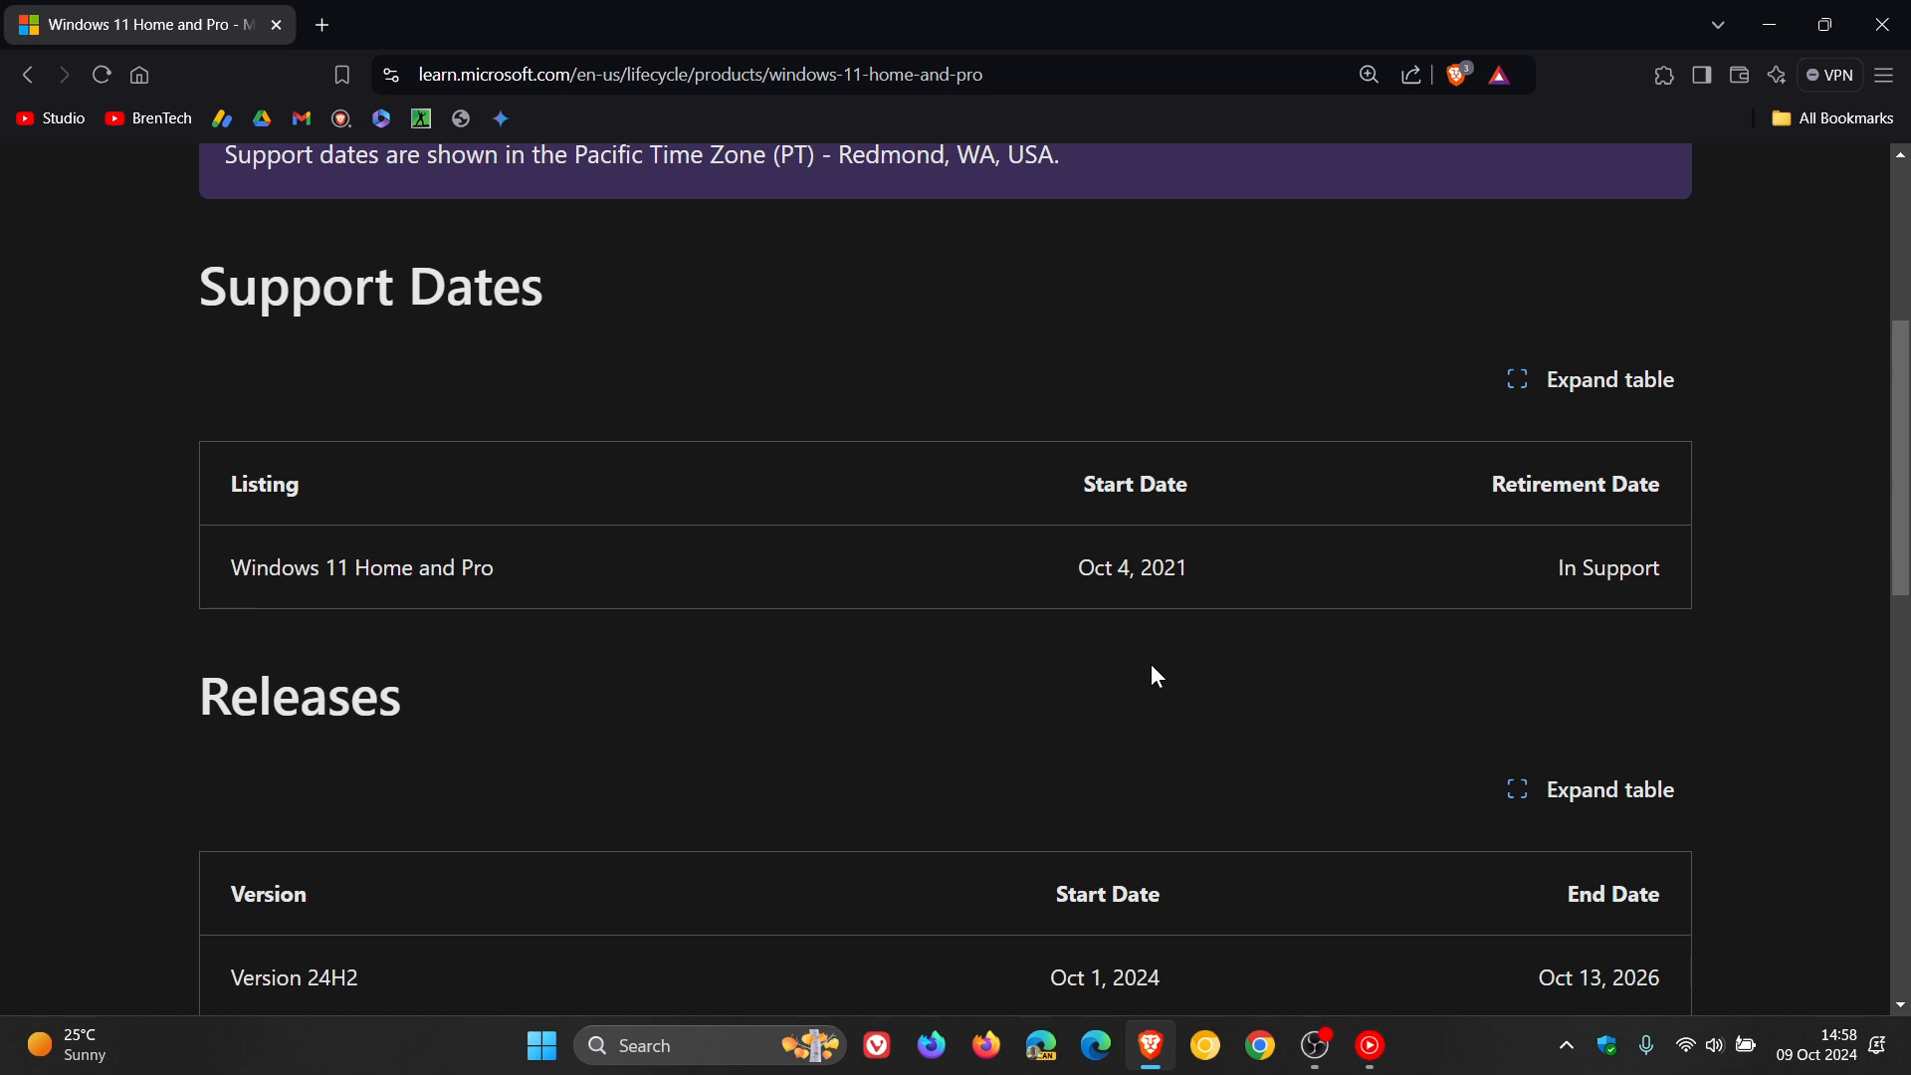
{"action": "mouse_move", "coordinate": [1645, 638]}
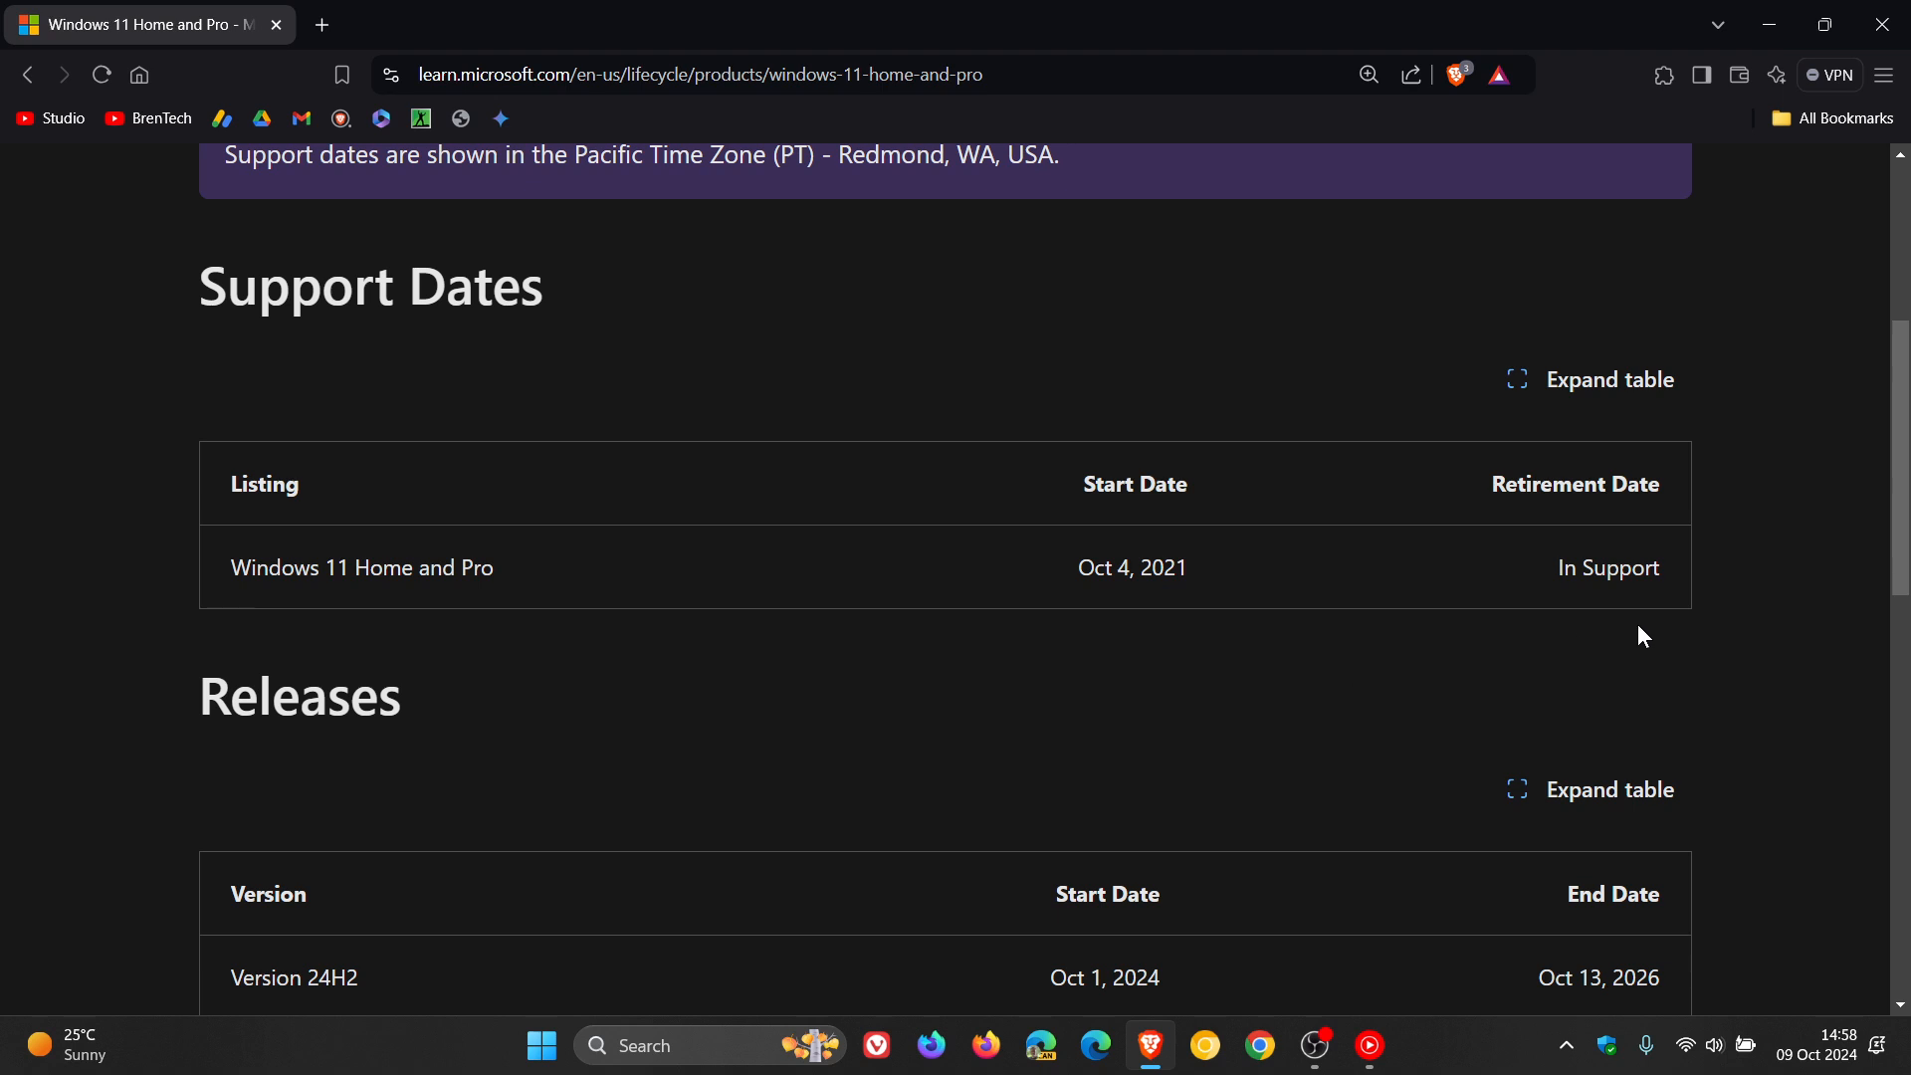
{"action": "scroll", "scroll_direction": "down", "scroll_amount": 3}
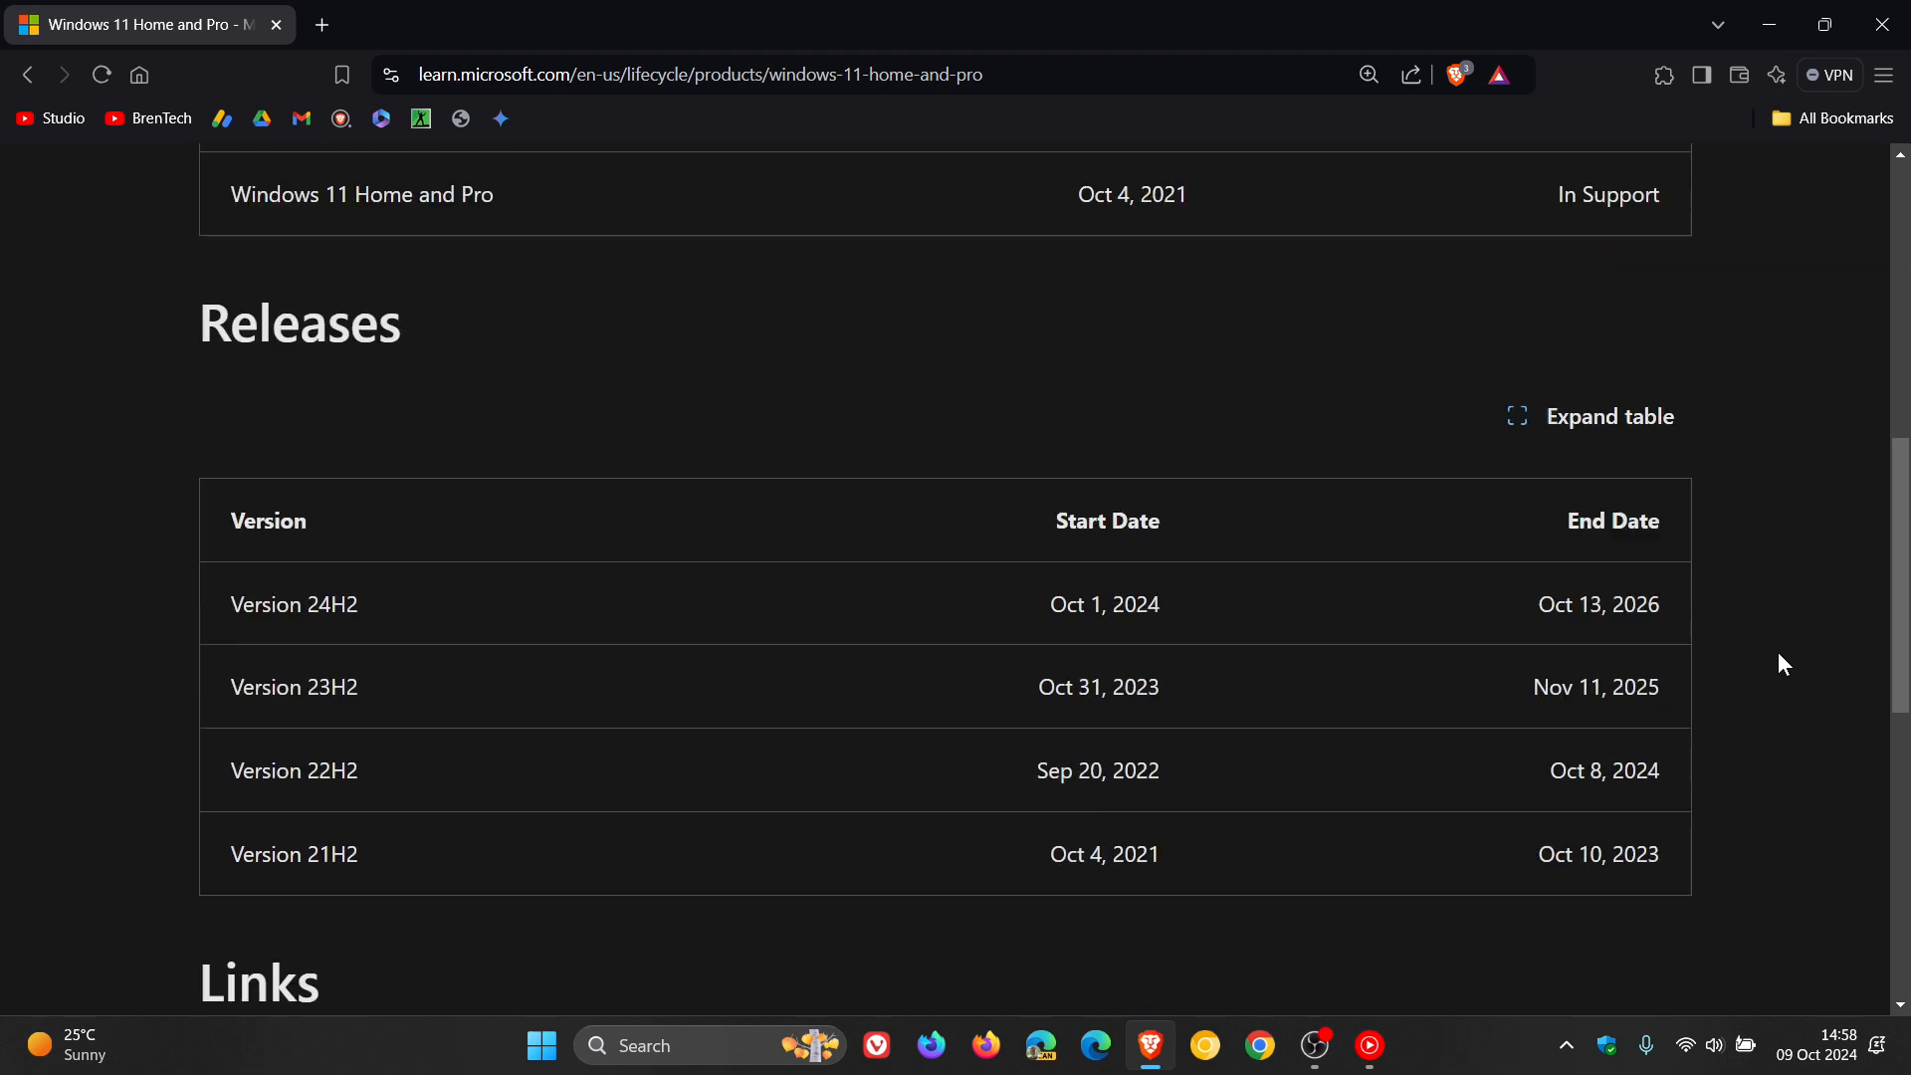
{"action": "scroll", "scroll_direction": "down", "scroll_amount": 3}
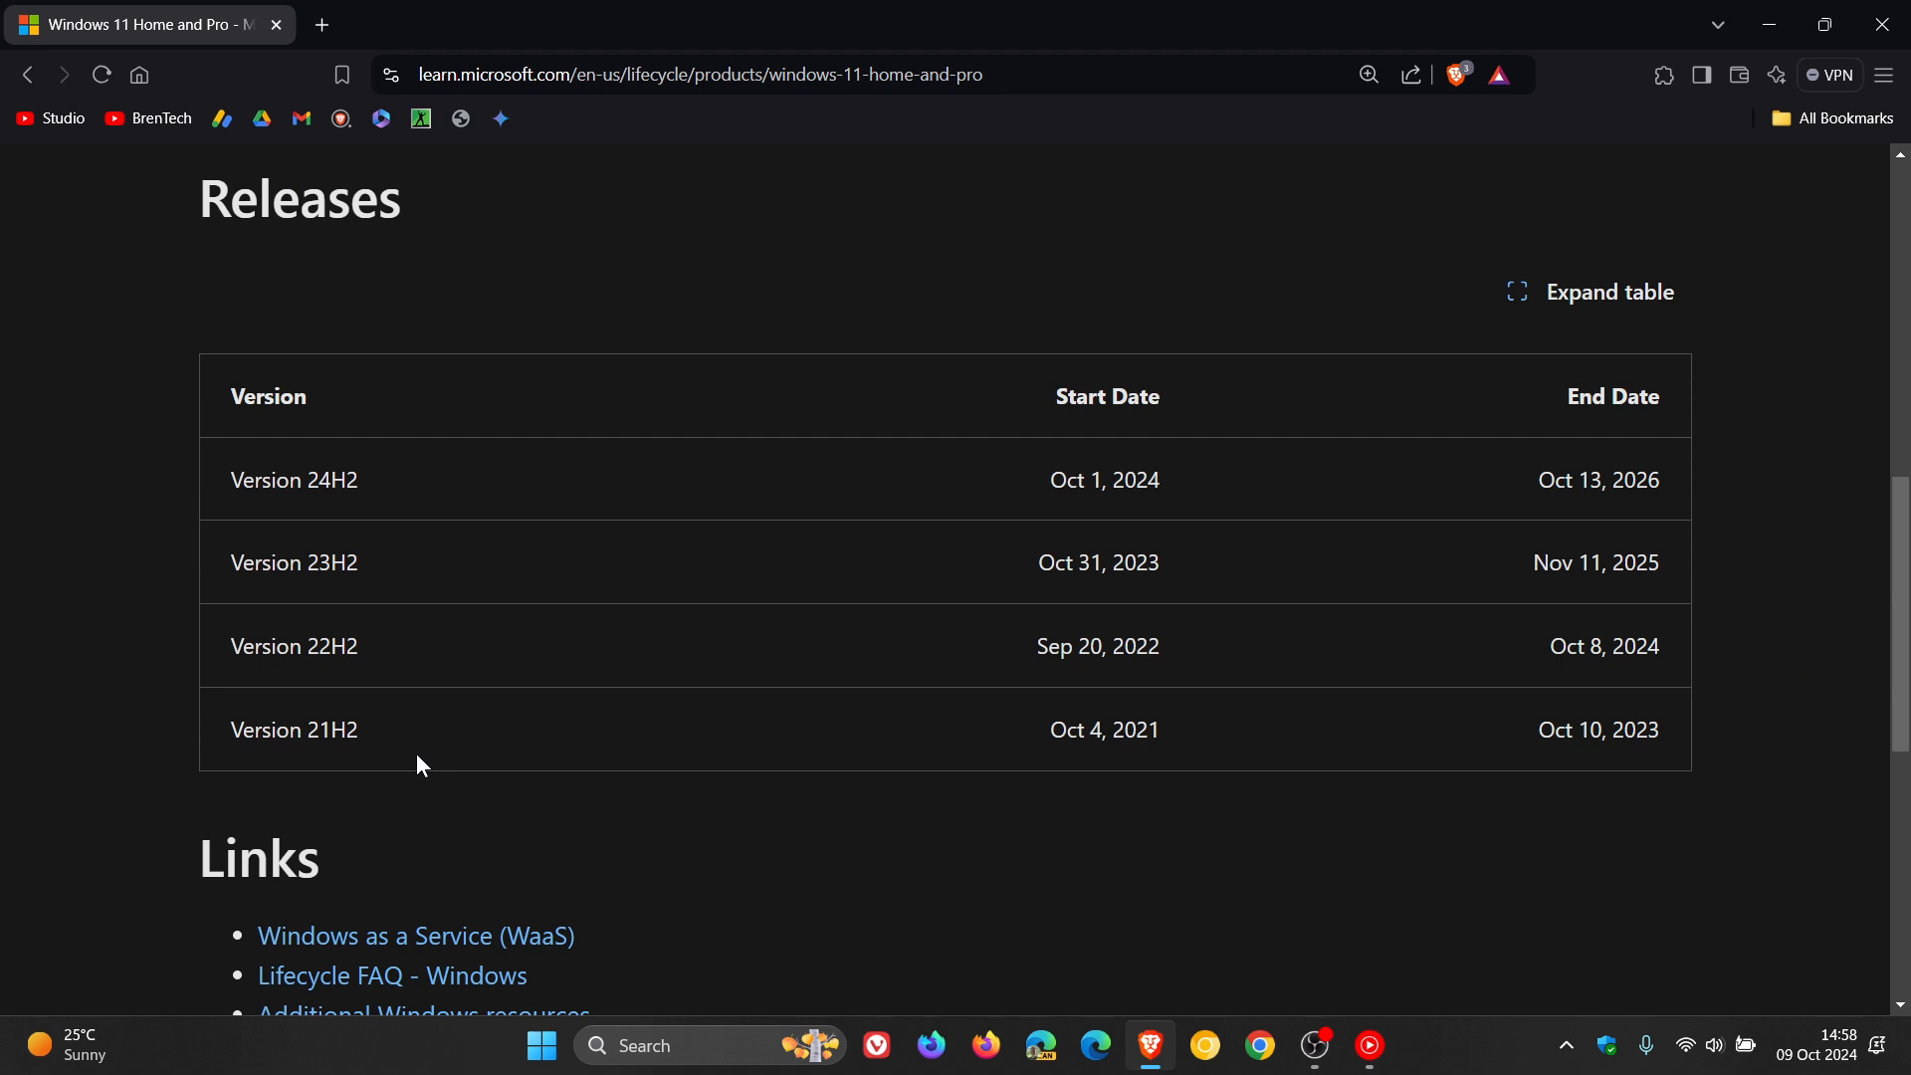
{"action": "mouse_move", "coordinate": [1170, 774]}
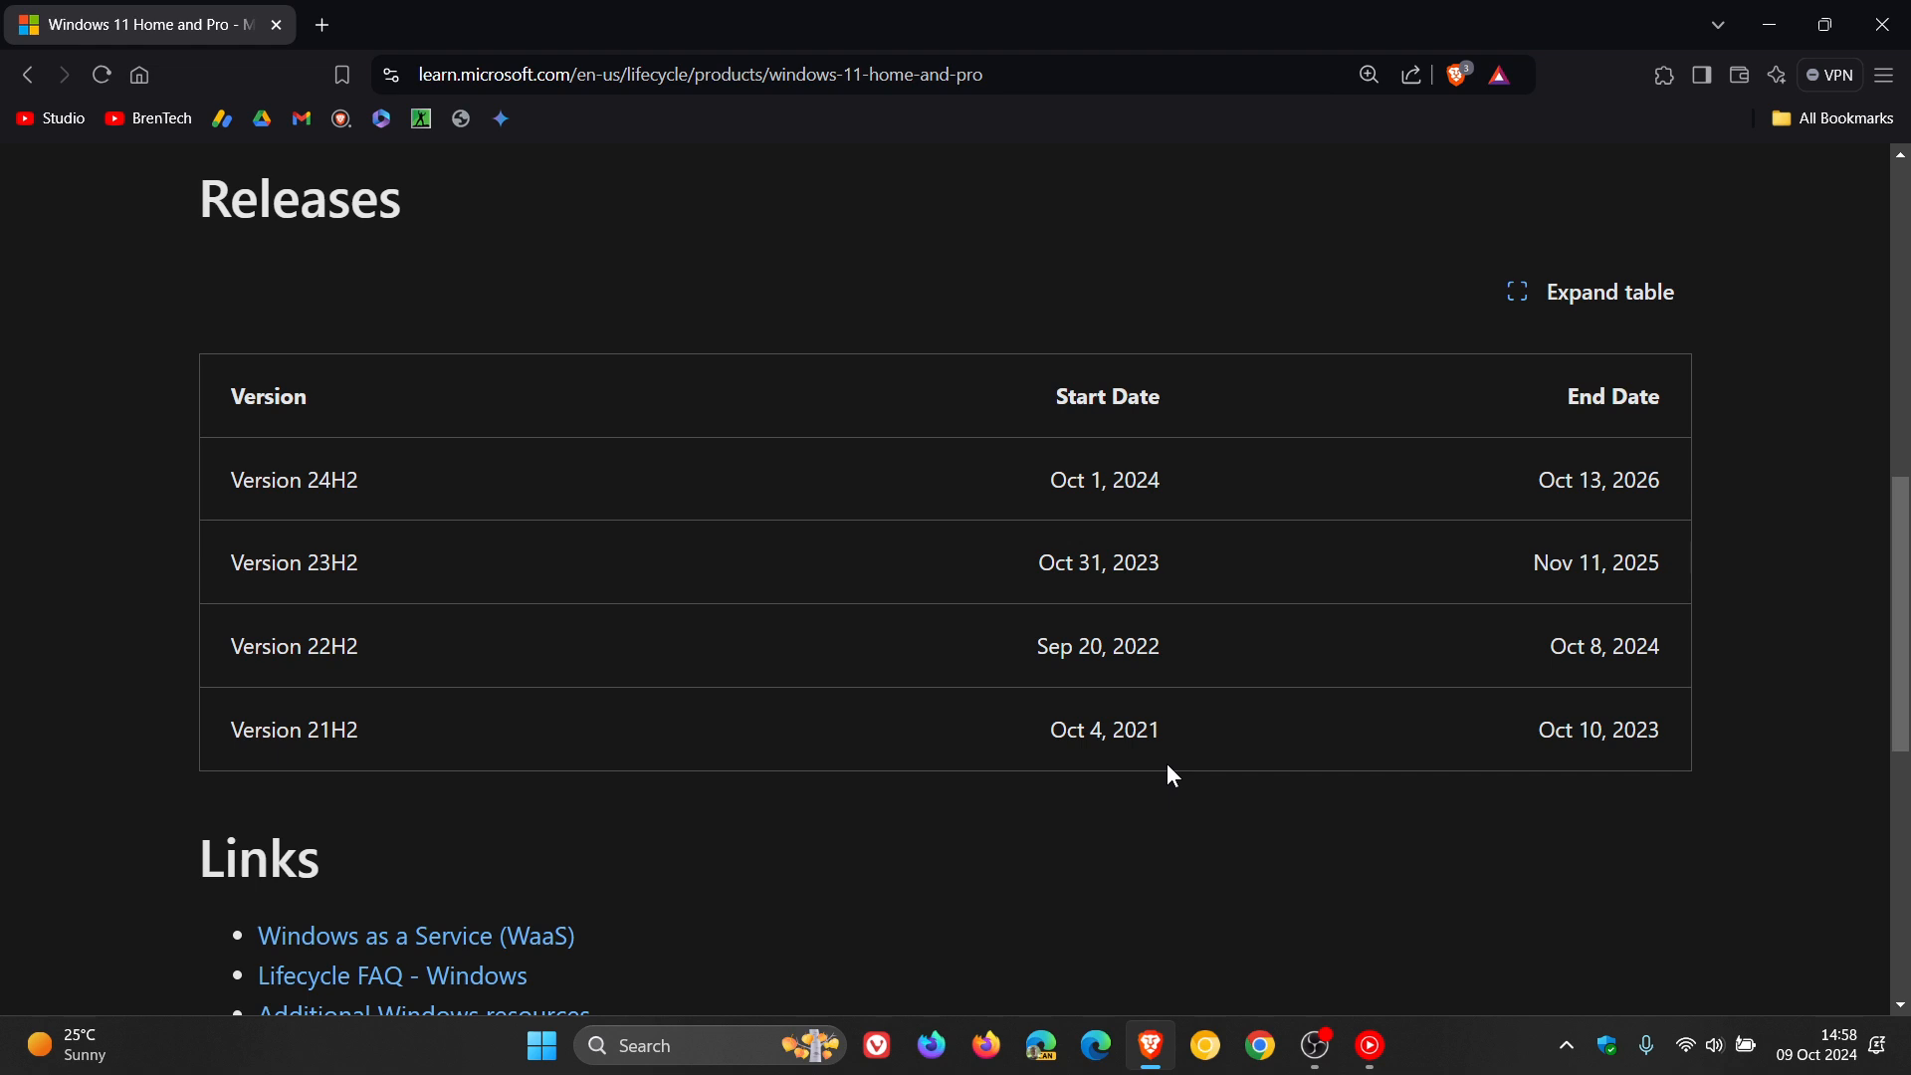
{"action": "mouse_move", "coordinate": [1529, 705]}
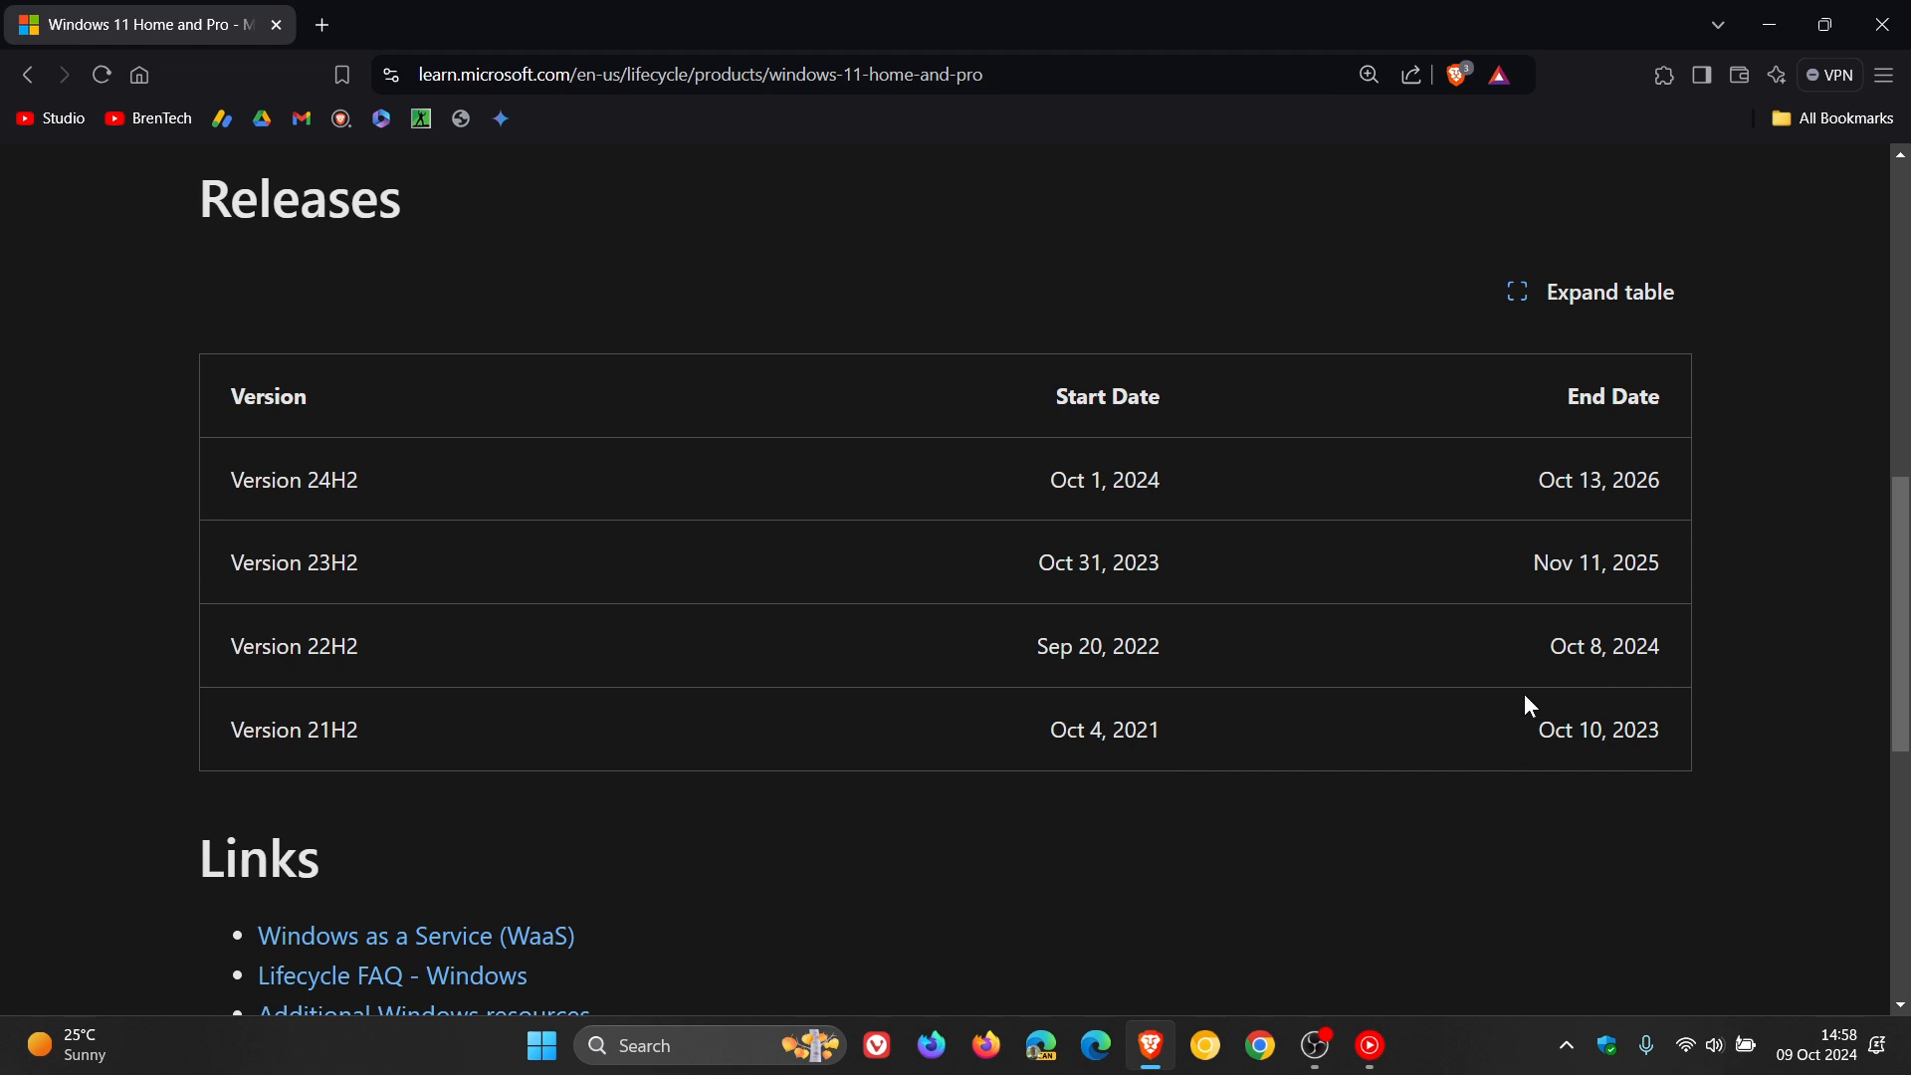
{"action": "mouse_move", "coordinate": [1698, 780]}
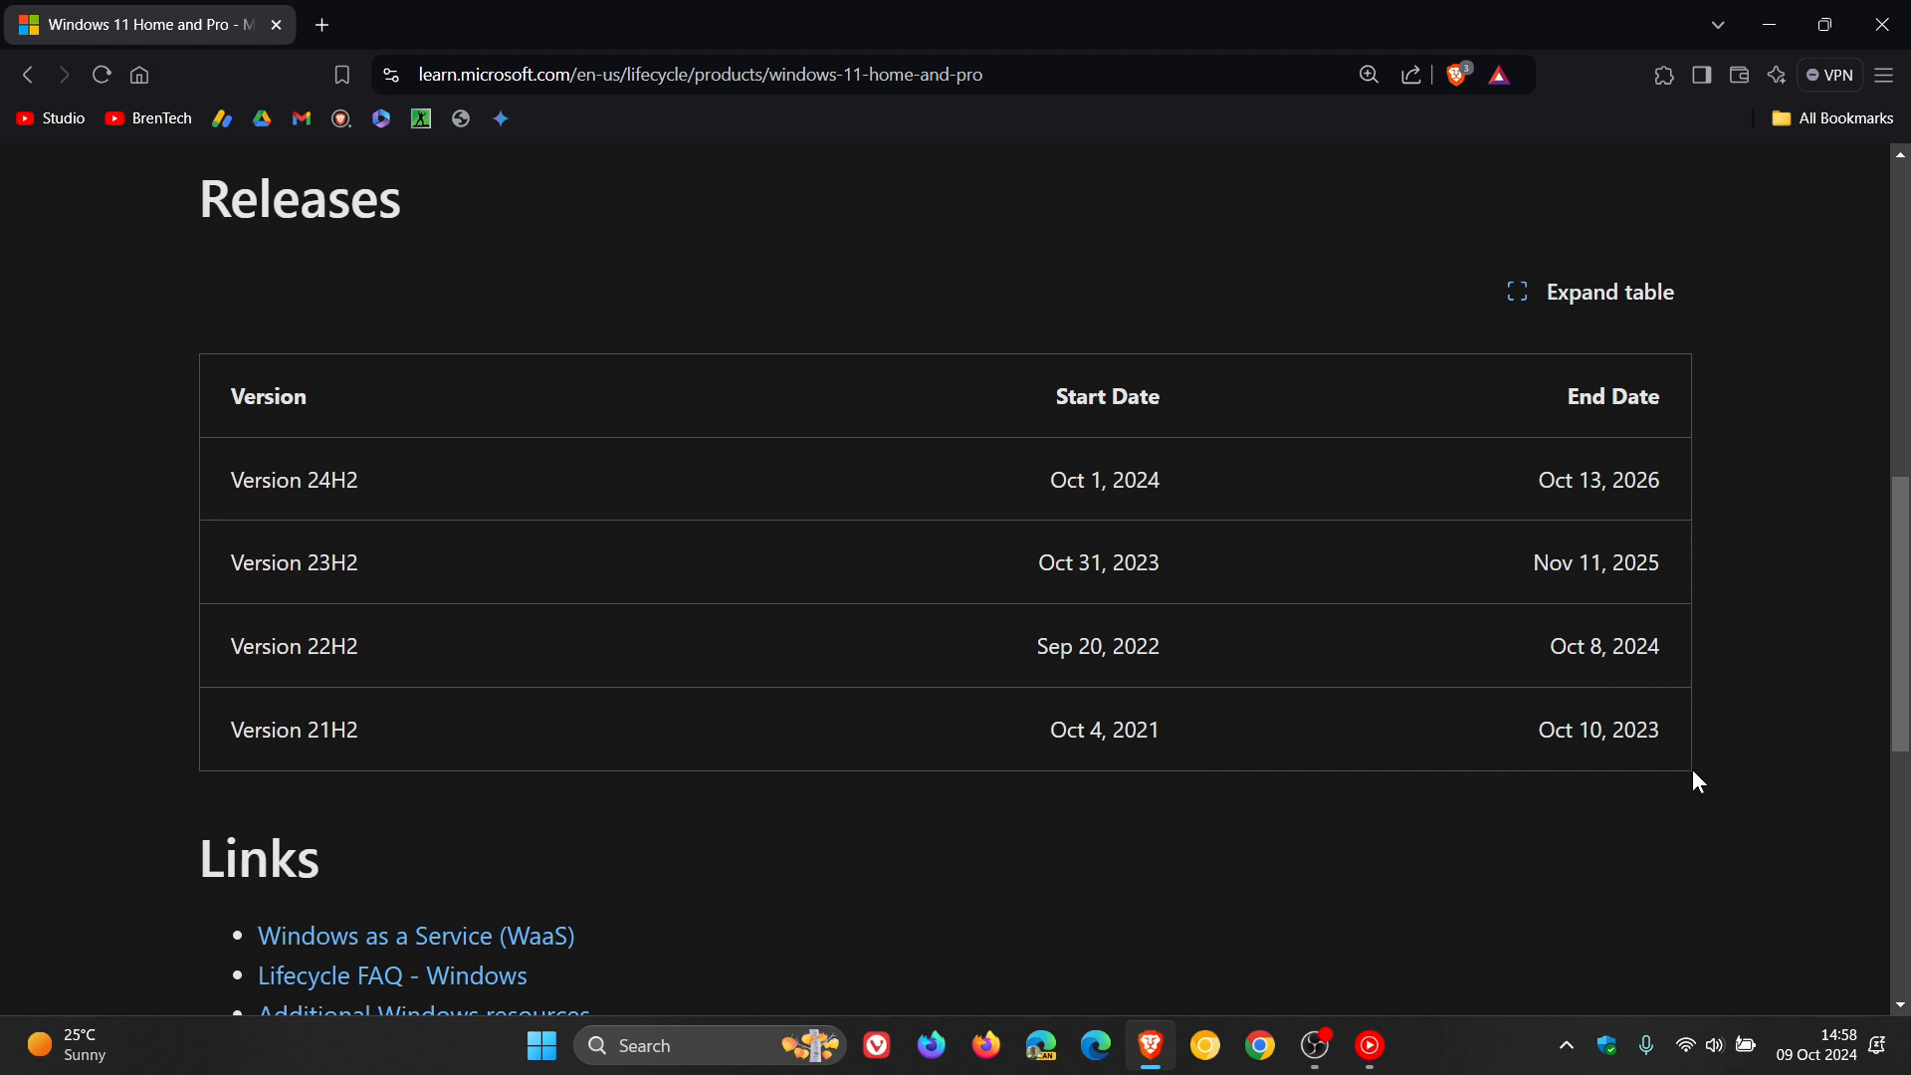
{"action": "mouse_move", "coordinate": [482, 663]}
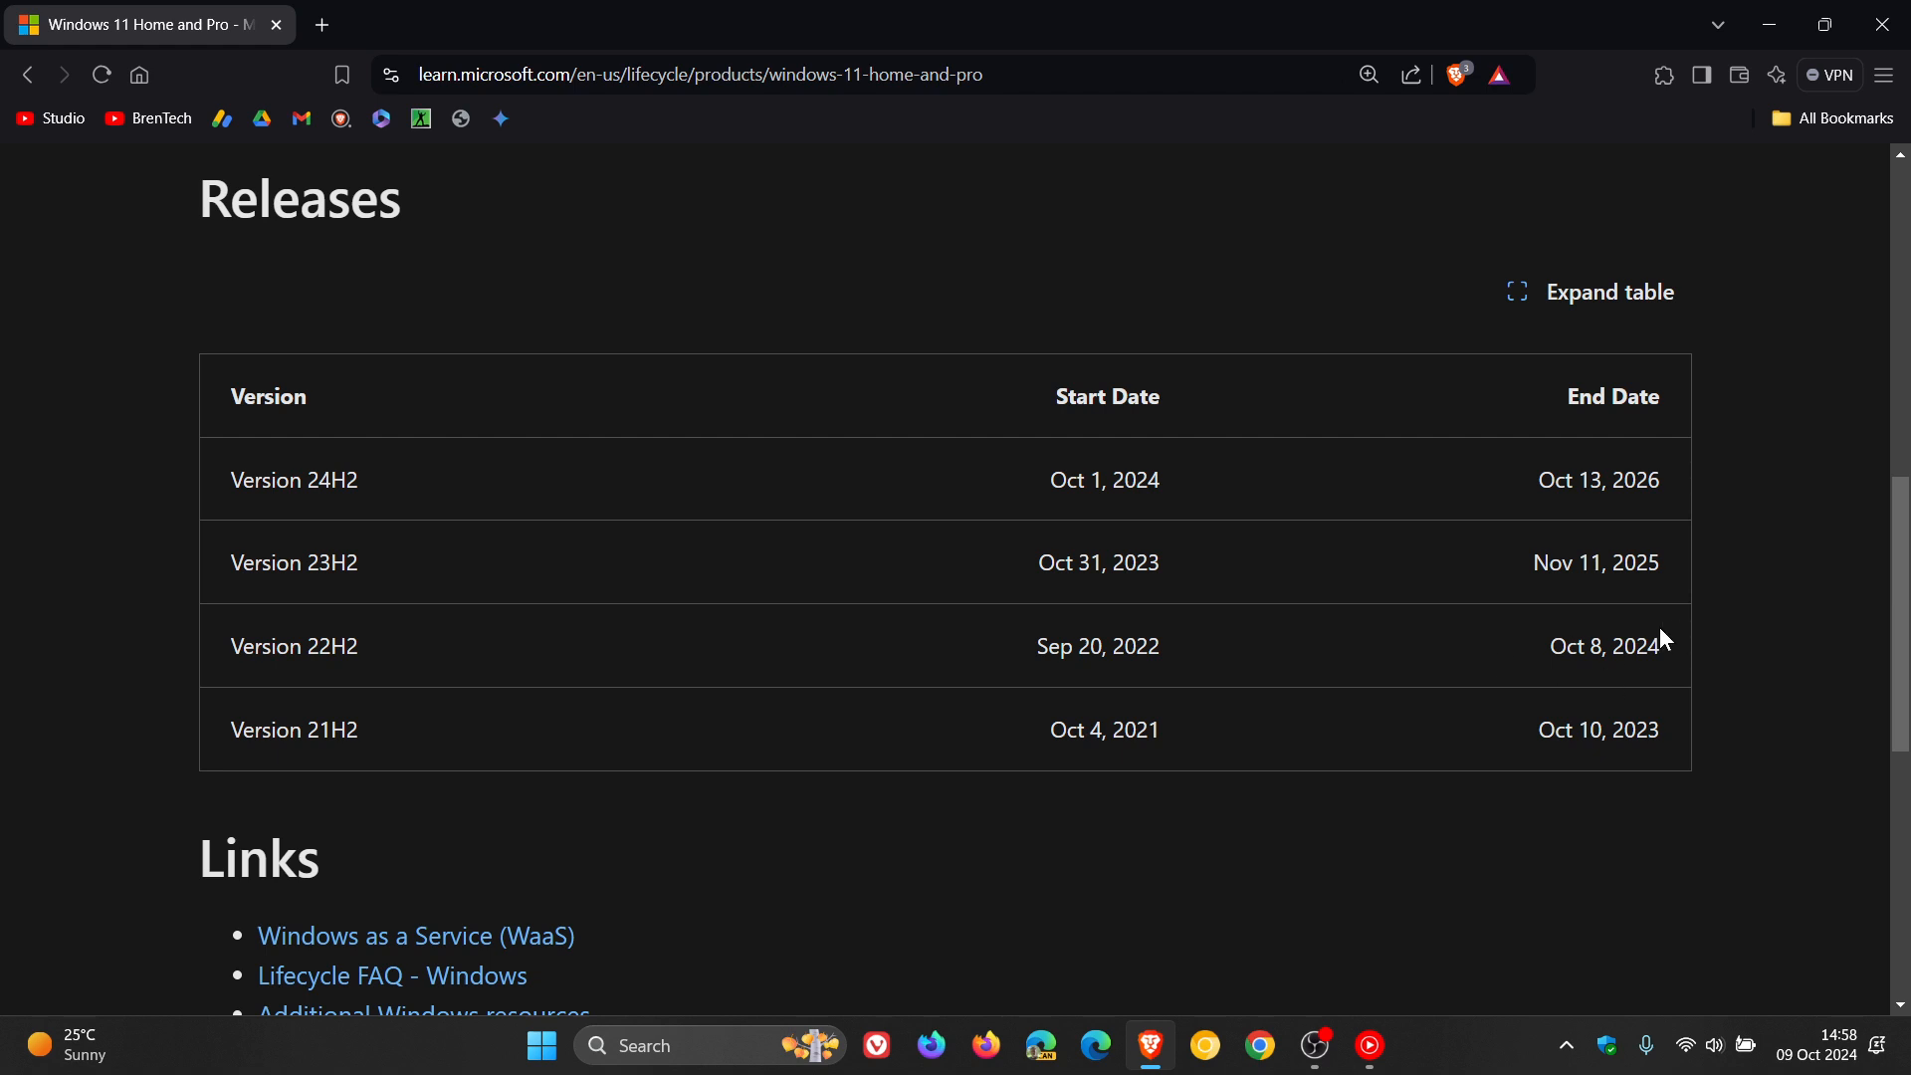
{"action": "mouse_move", "coordinate": [562, 613]}
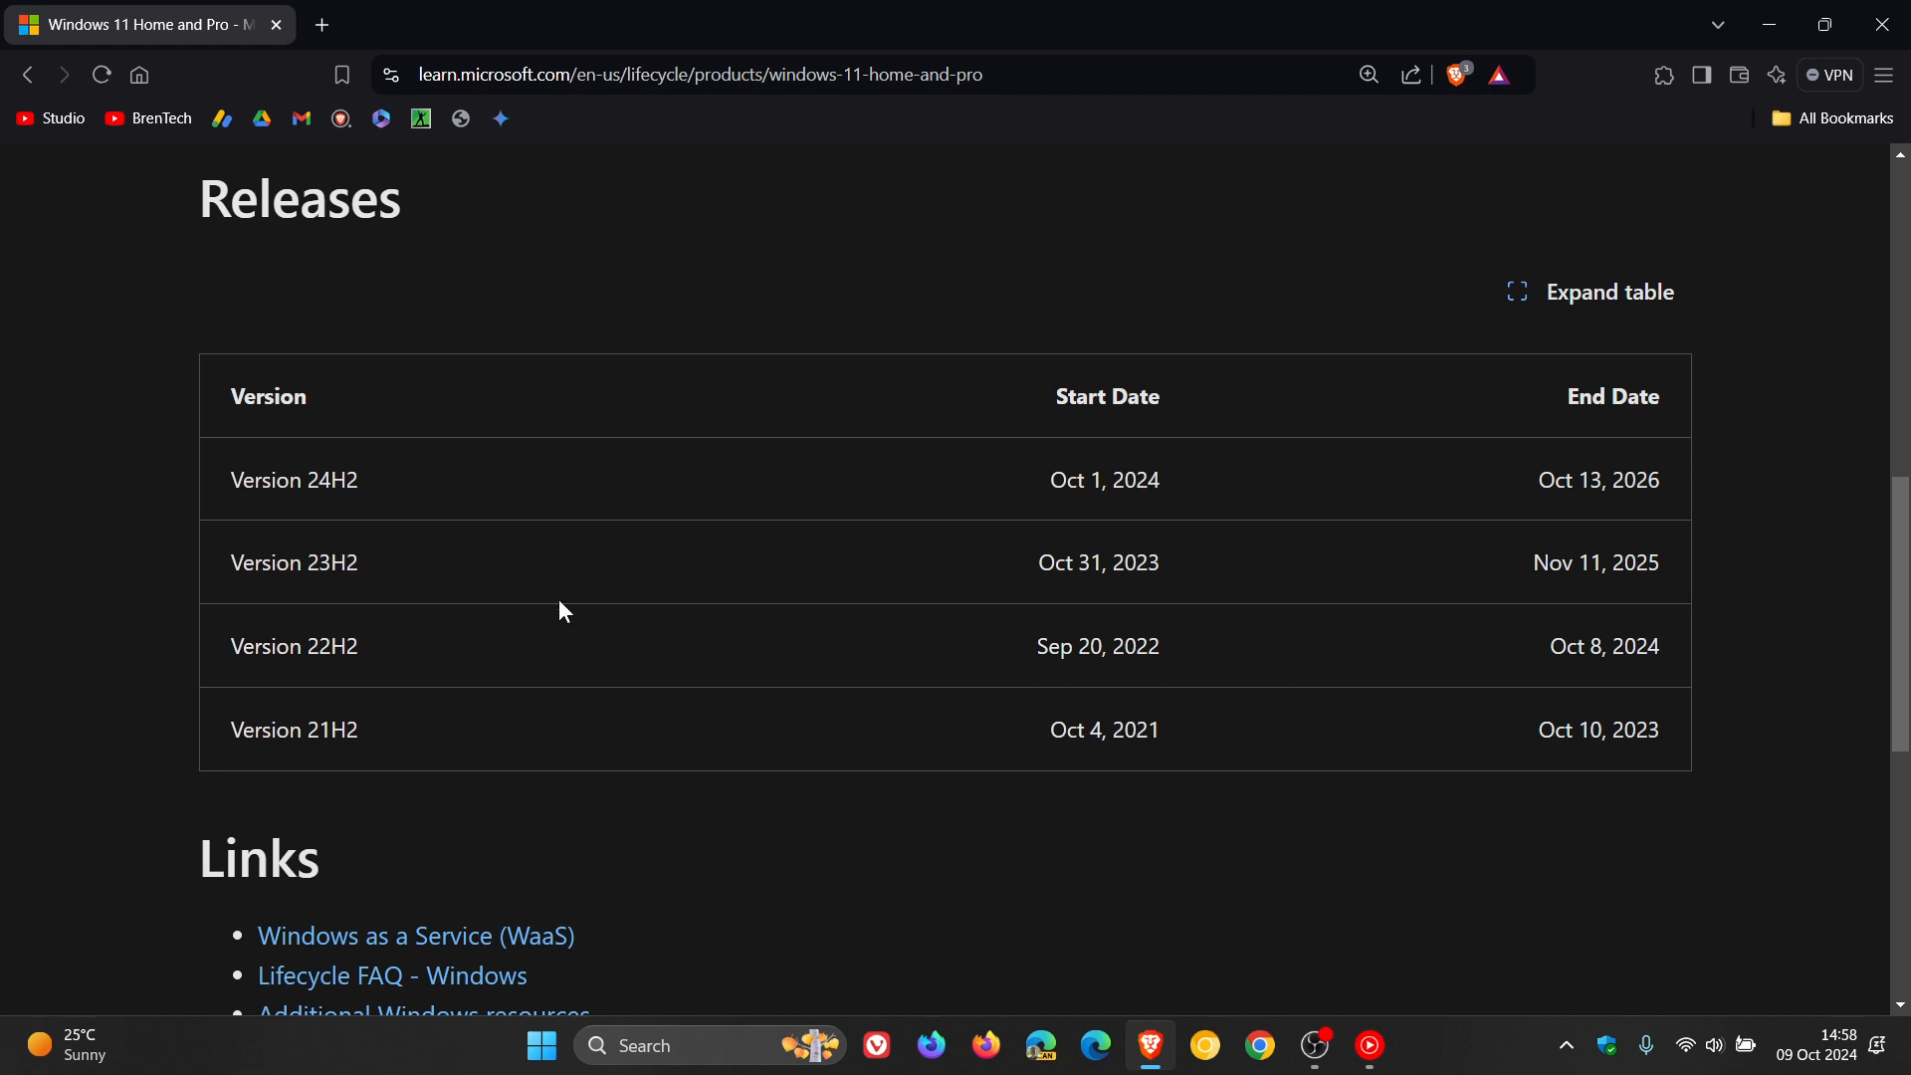
{"action": "mouse_move", "coordinate": [1225, 584]}
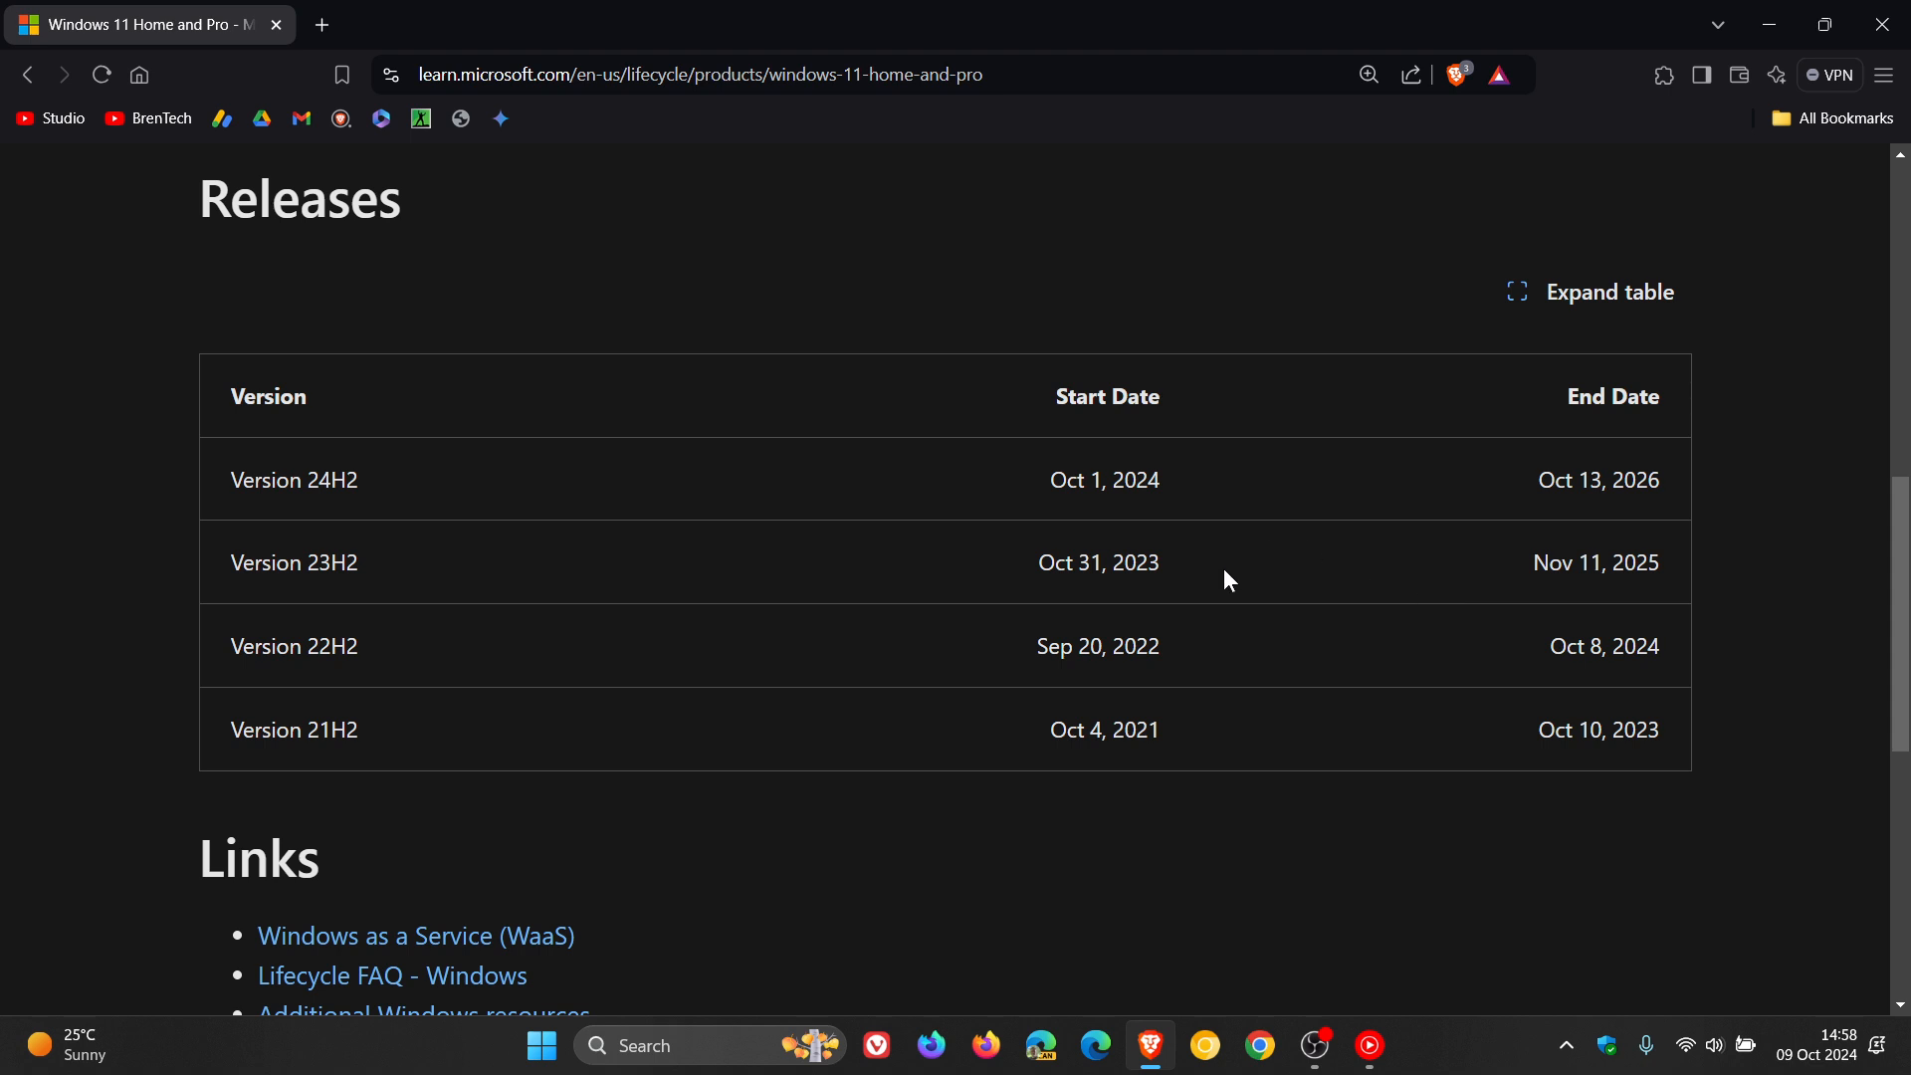
{"action": "mouse_move", "coordinate": [1553, 573]}
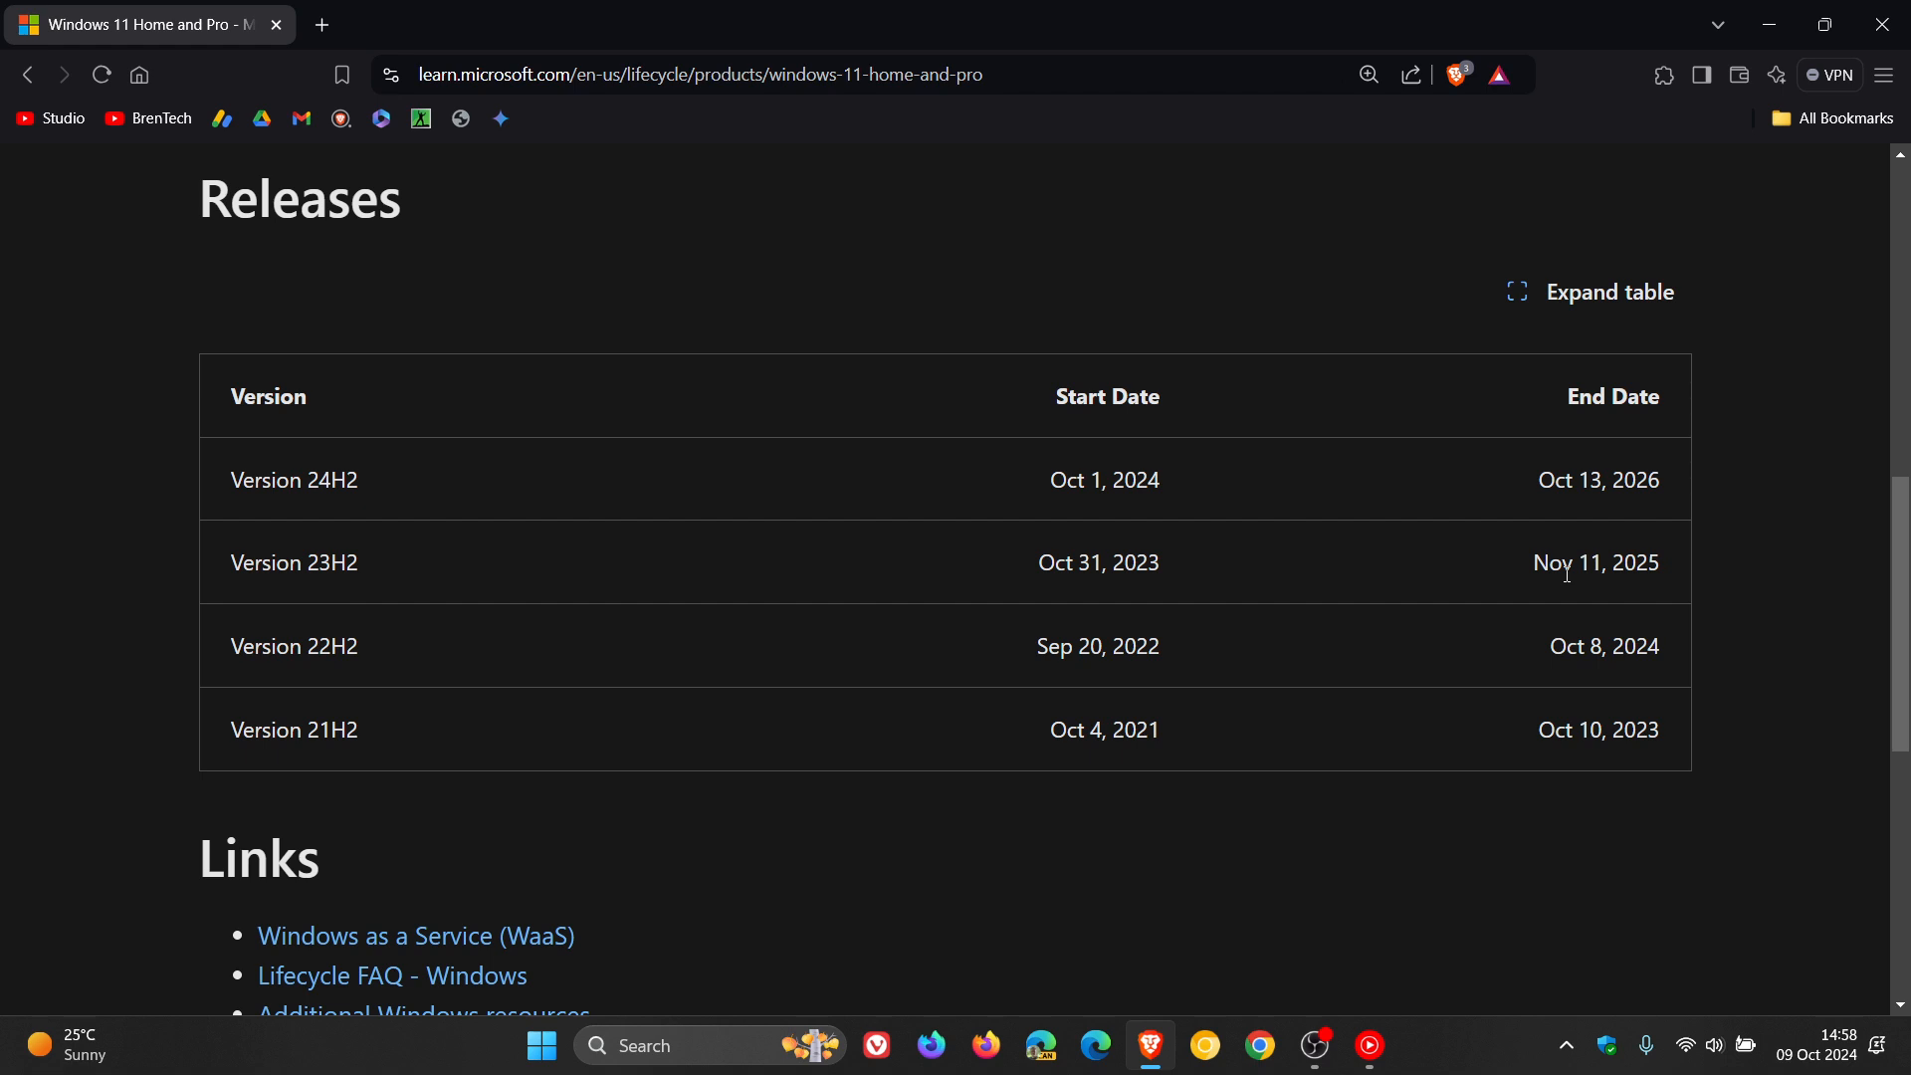
{"action": "mouse_move", "coordinate": [1723, 590]}
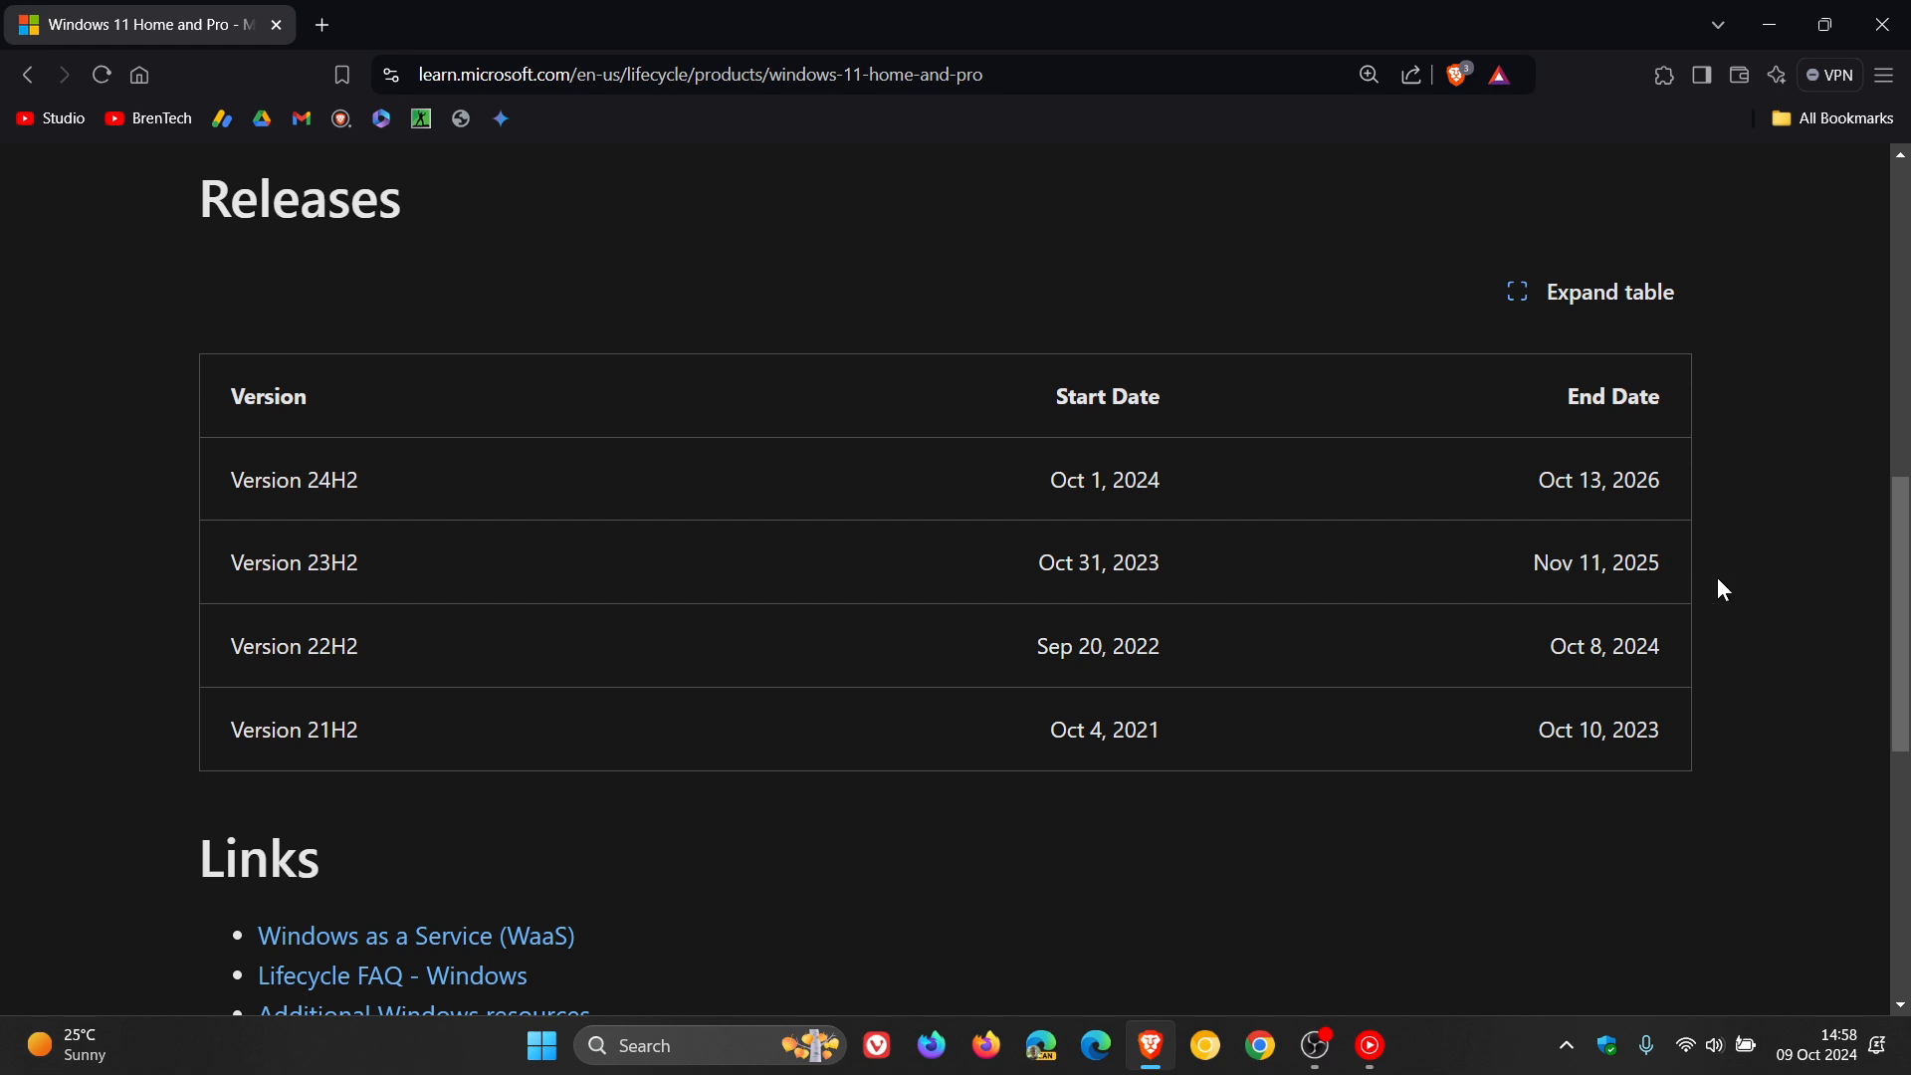
{"action": "scroll", "scroll_direction": "up", "scroll_amount": 3}
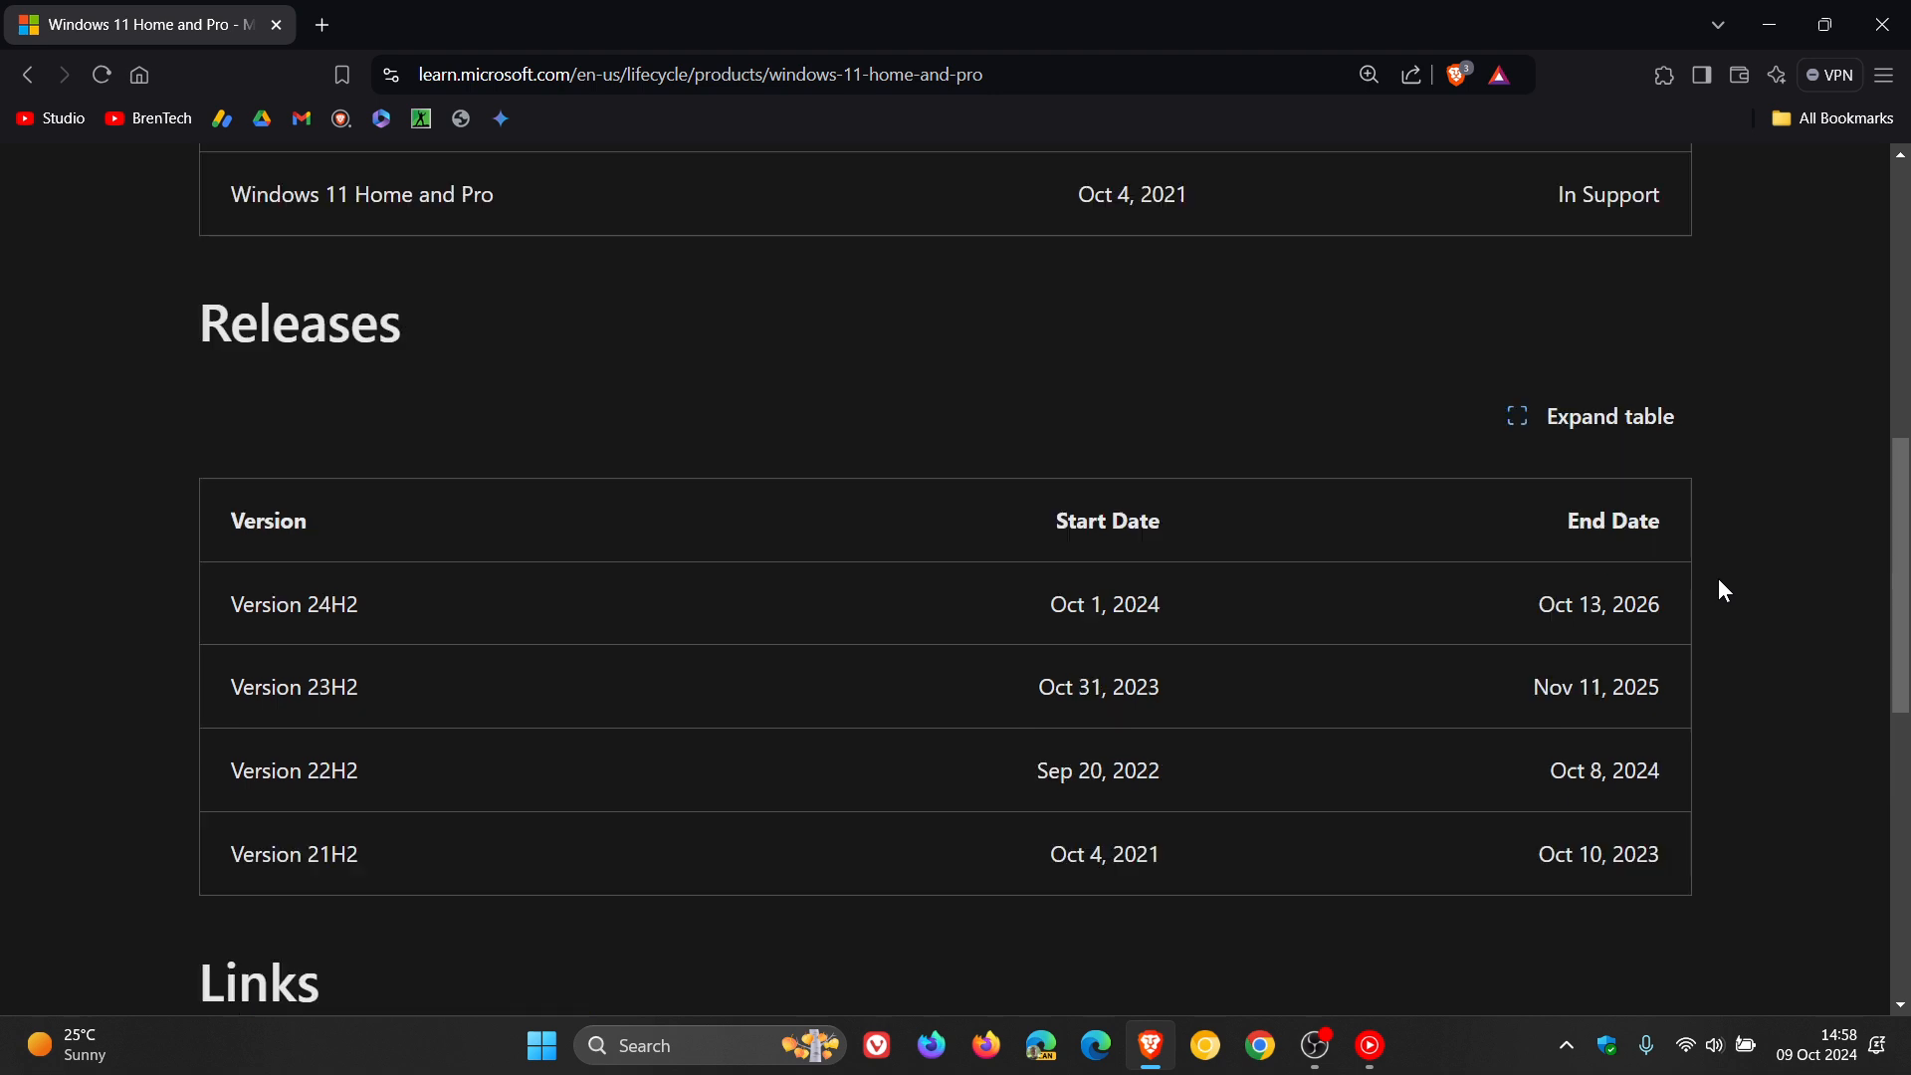
{"action": "mouse_move", "coordinate": [617, 628]}
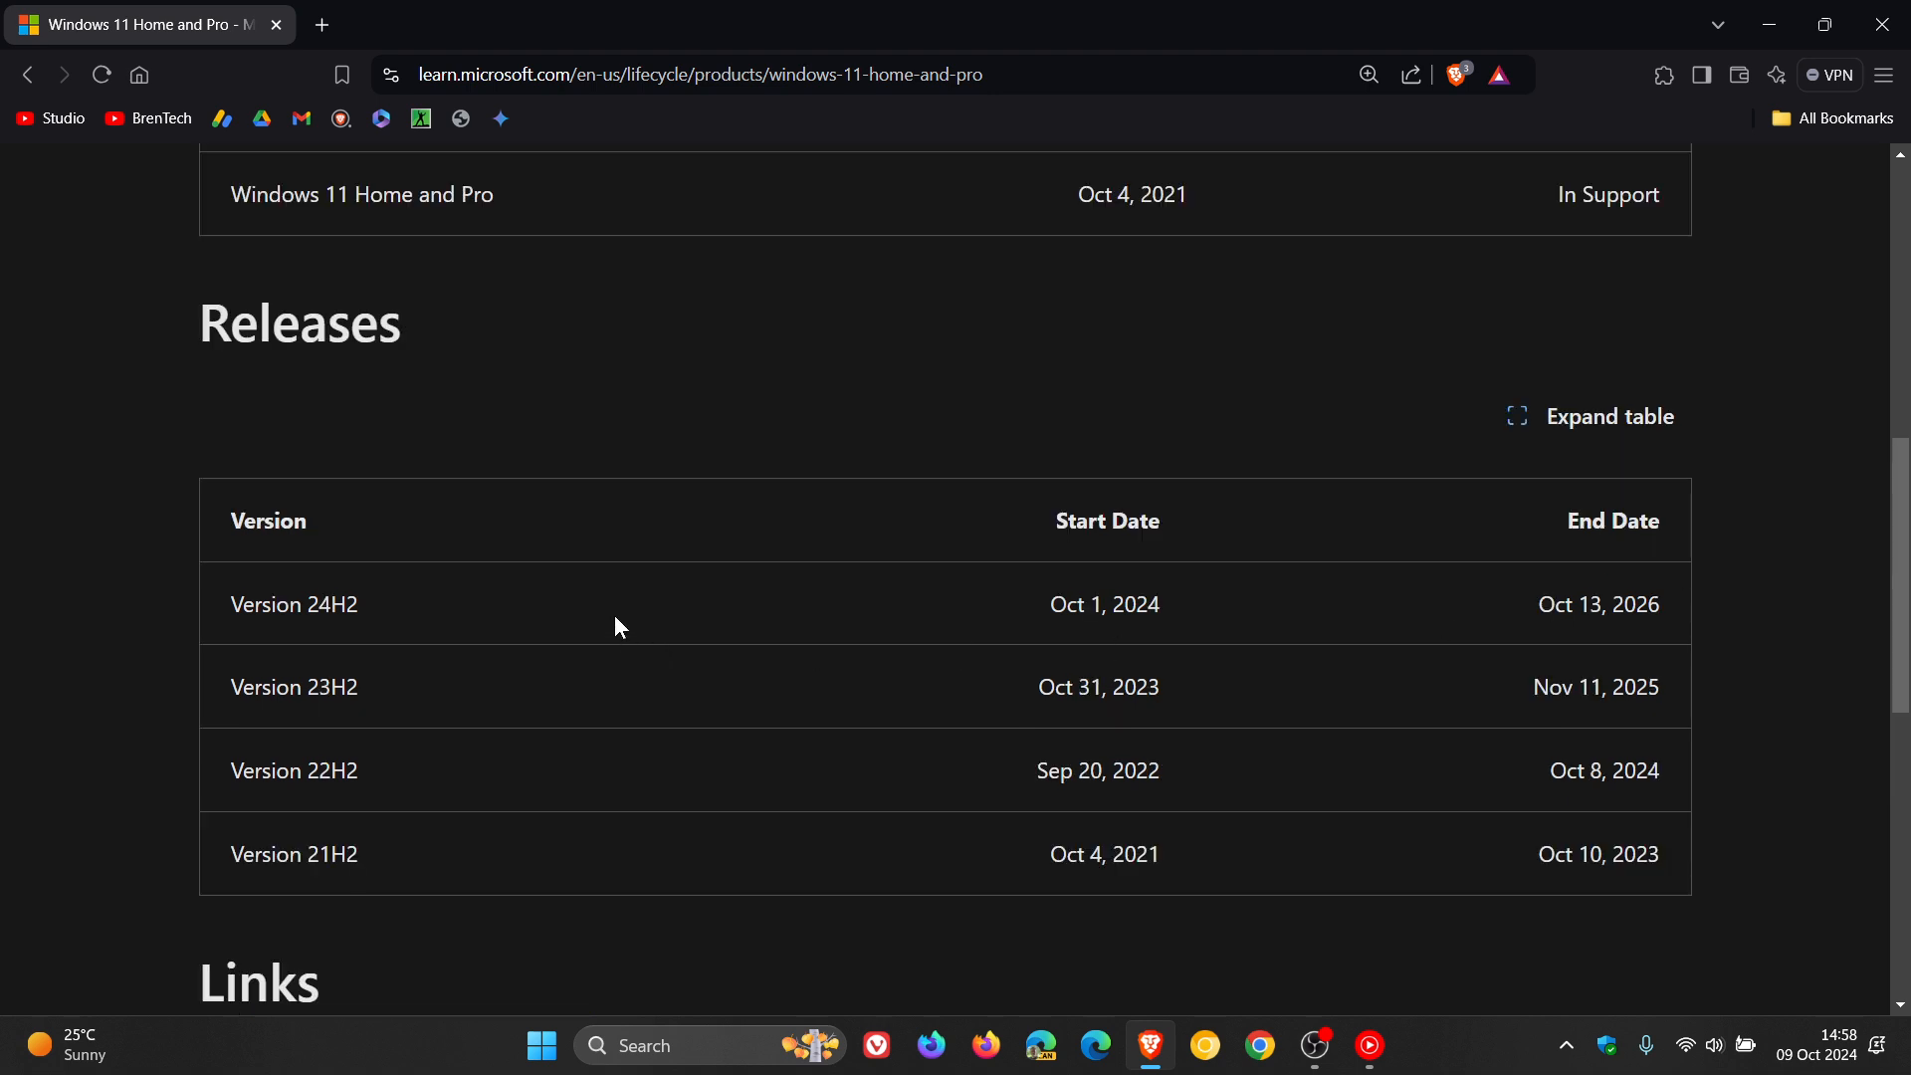
{"action": "mouse_move", "coordinate": [681, 633]}
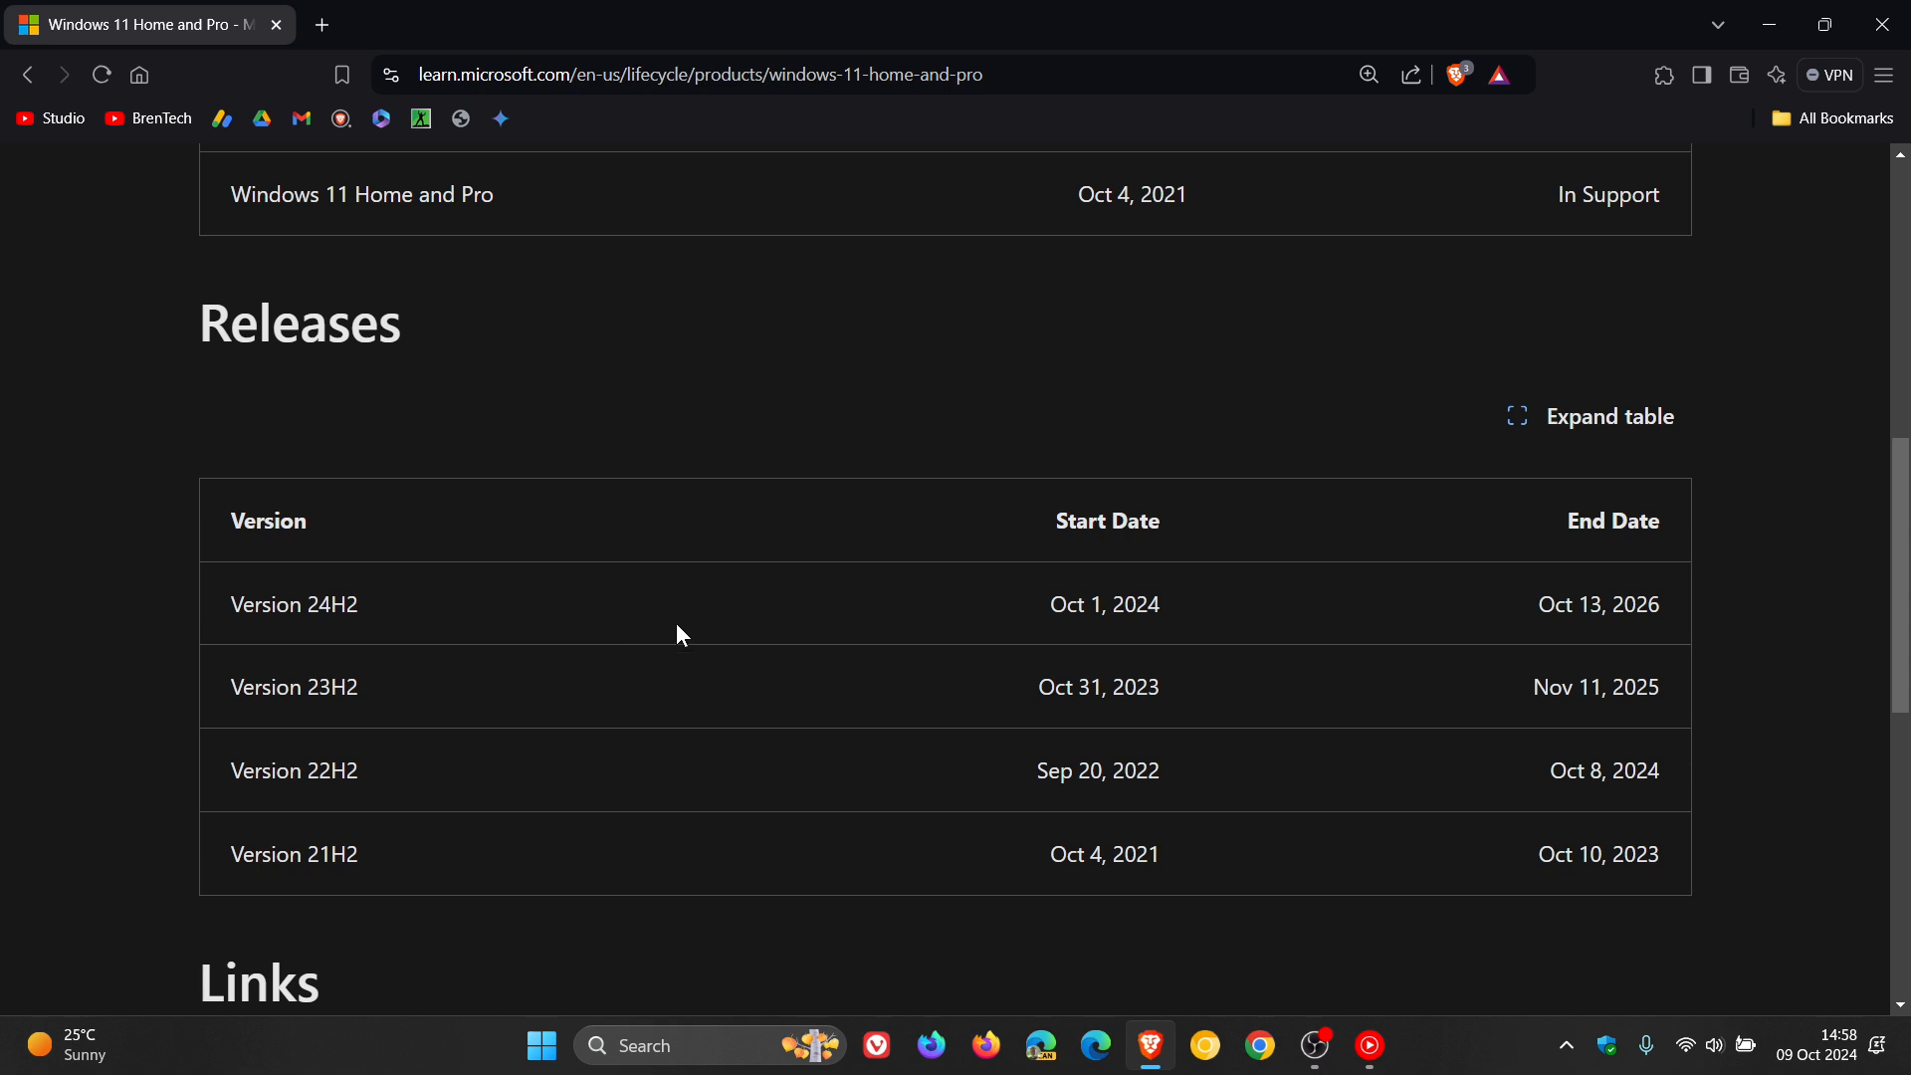
{"action": "mouse_move", "coordinate": [1330, 605]}
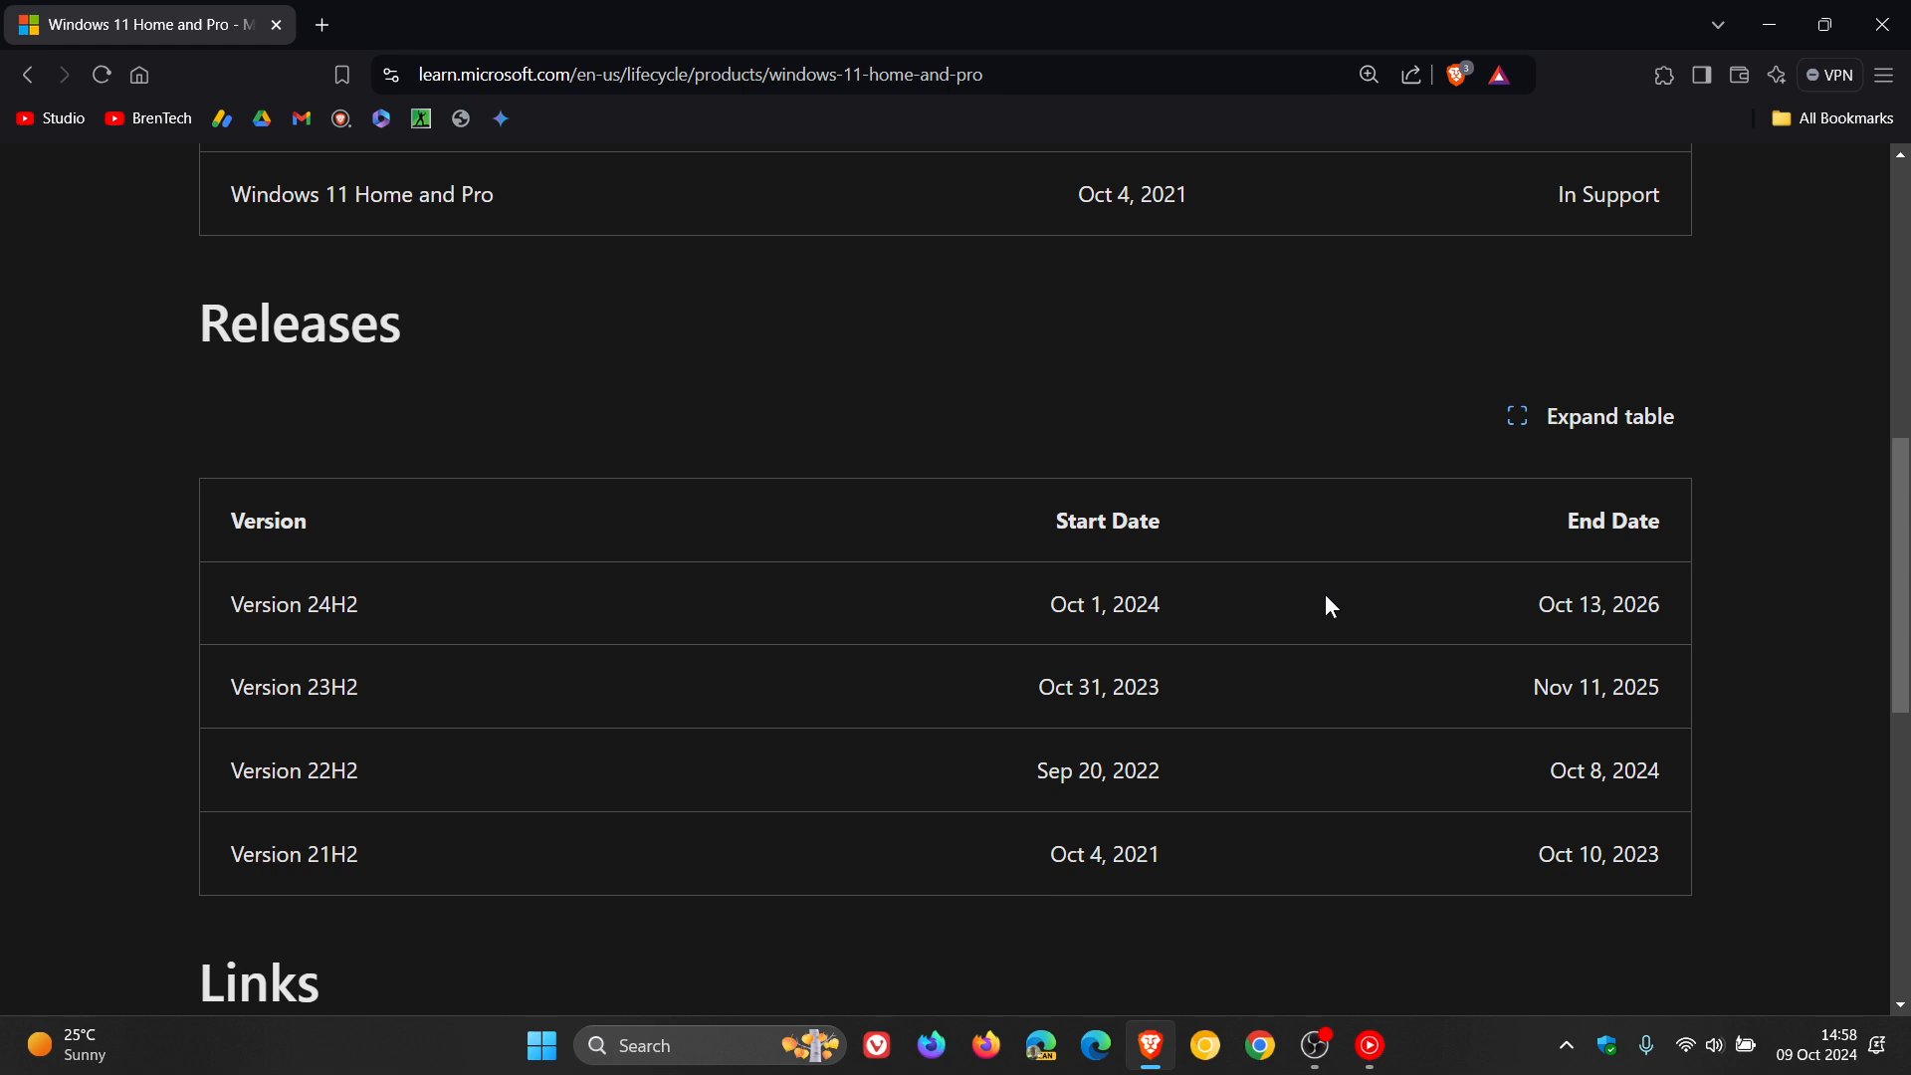
{"action": "mouse_move", "coordinate": [1728, 623]}
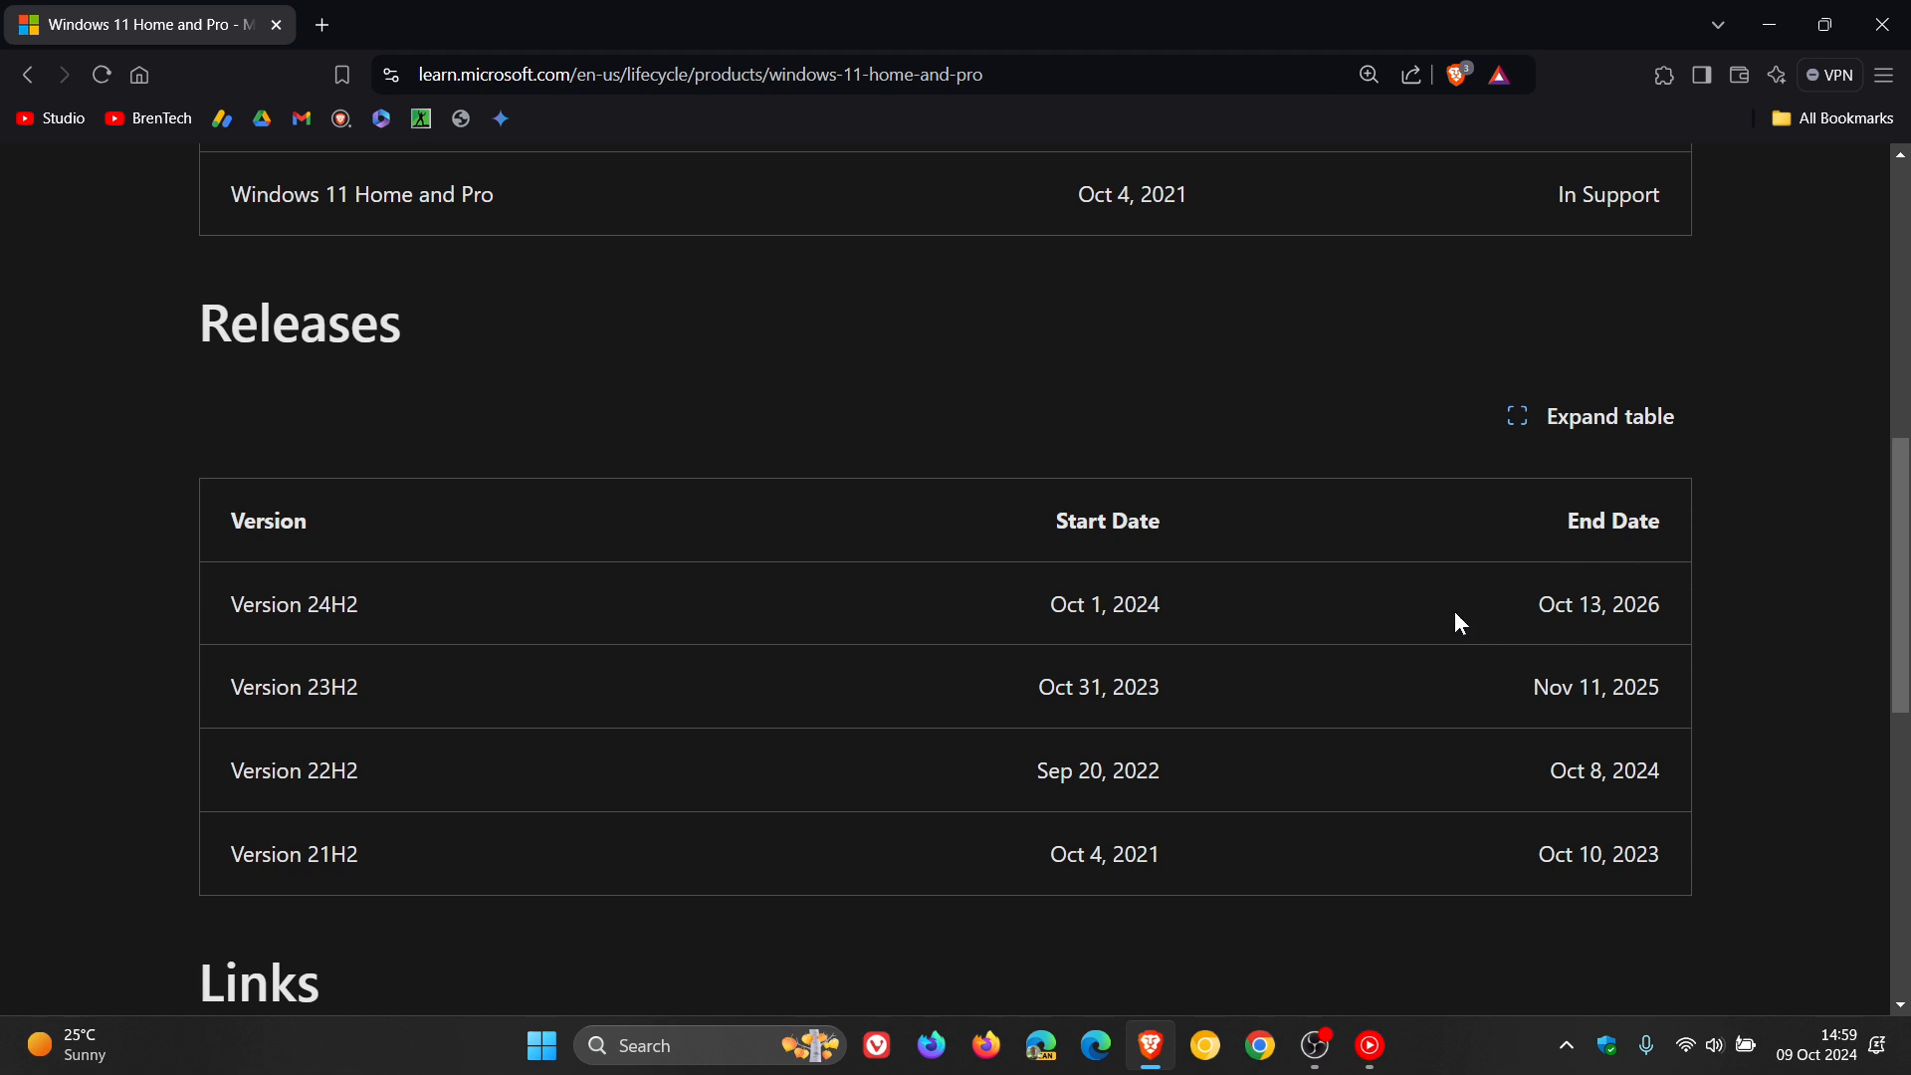
{"action": "mouse_move", "coordinate": [1744, 585]}
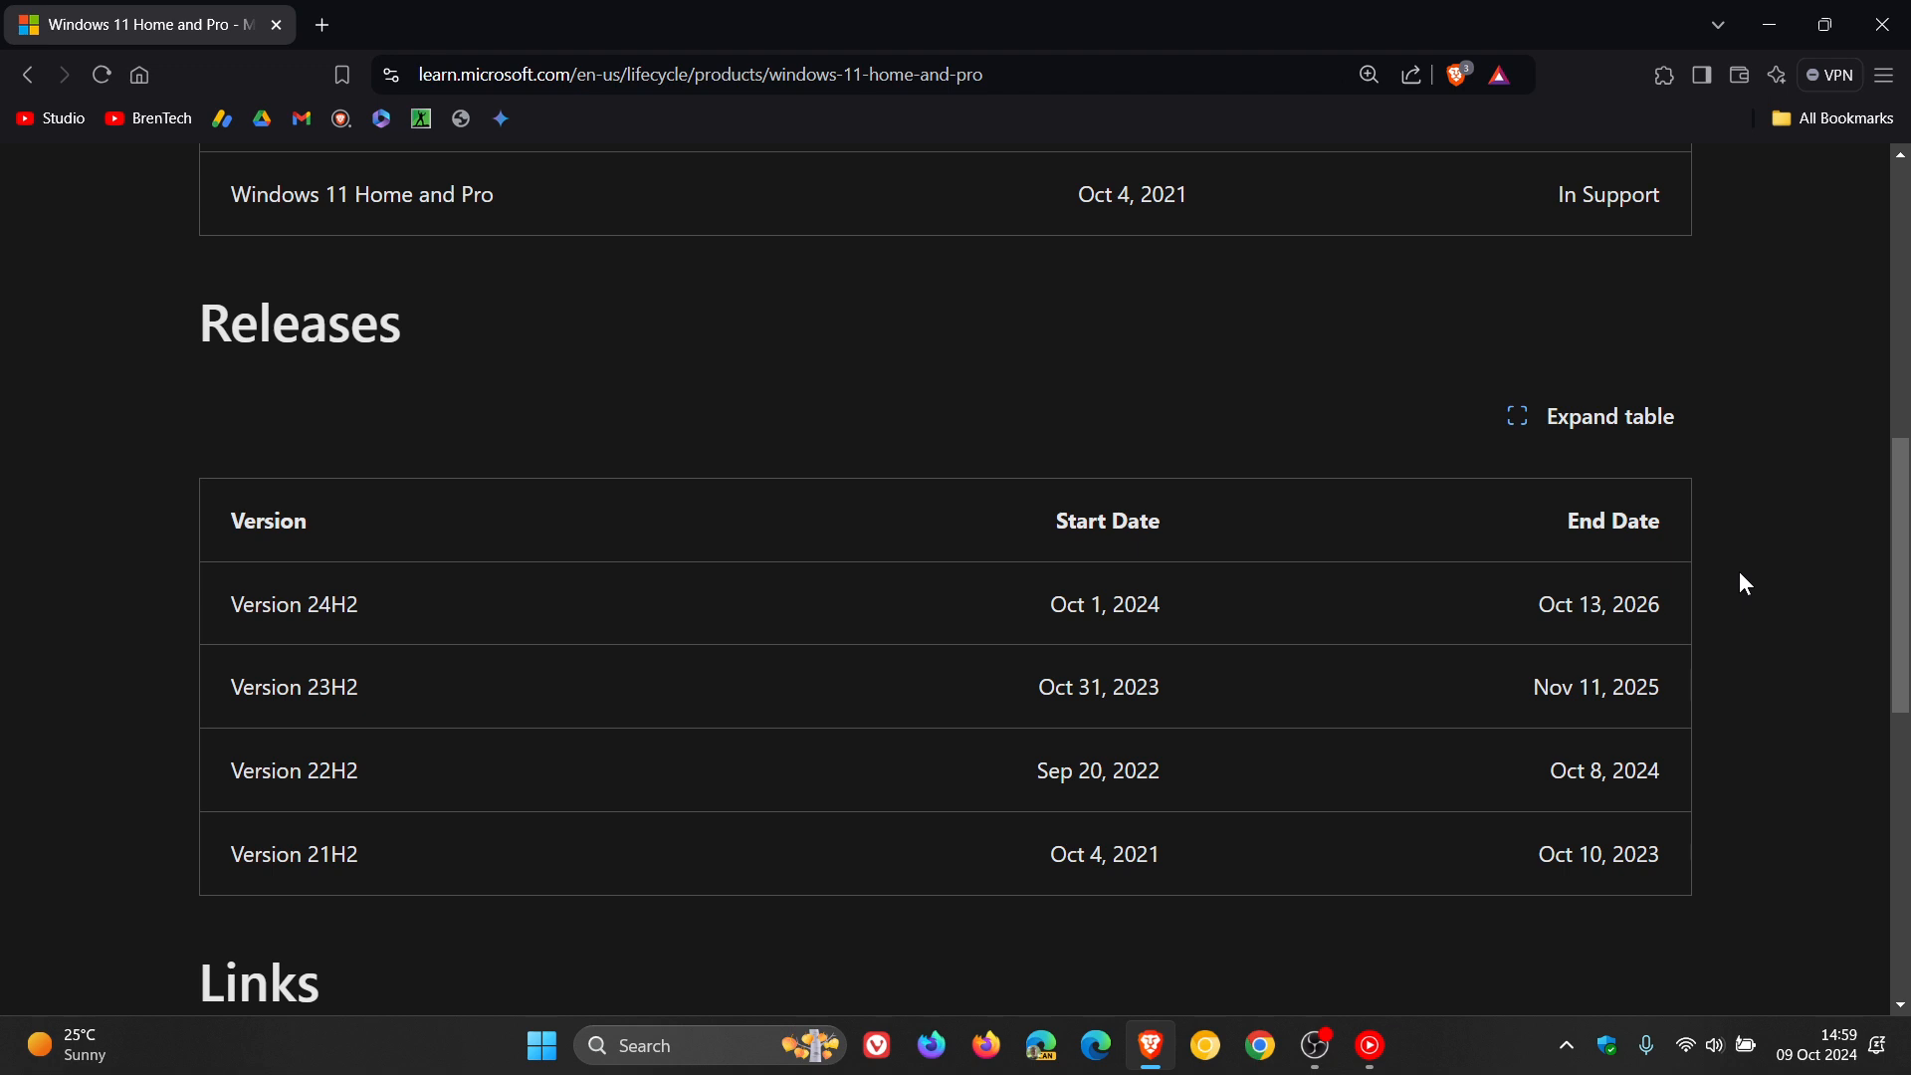
{"action": "mouse_move", "coordinate": [1534, 677]}
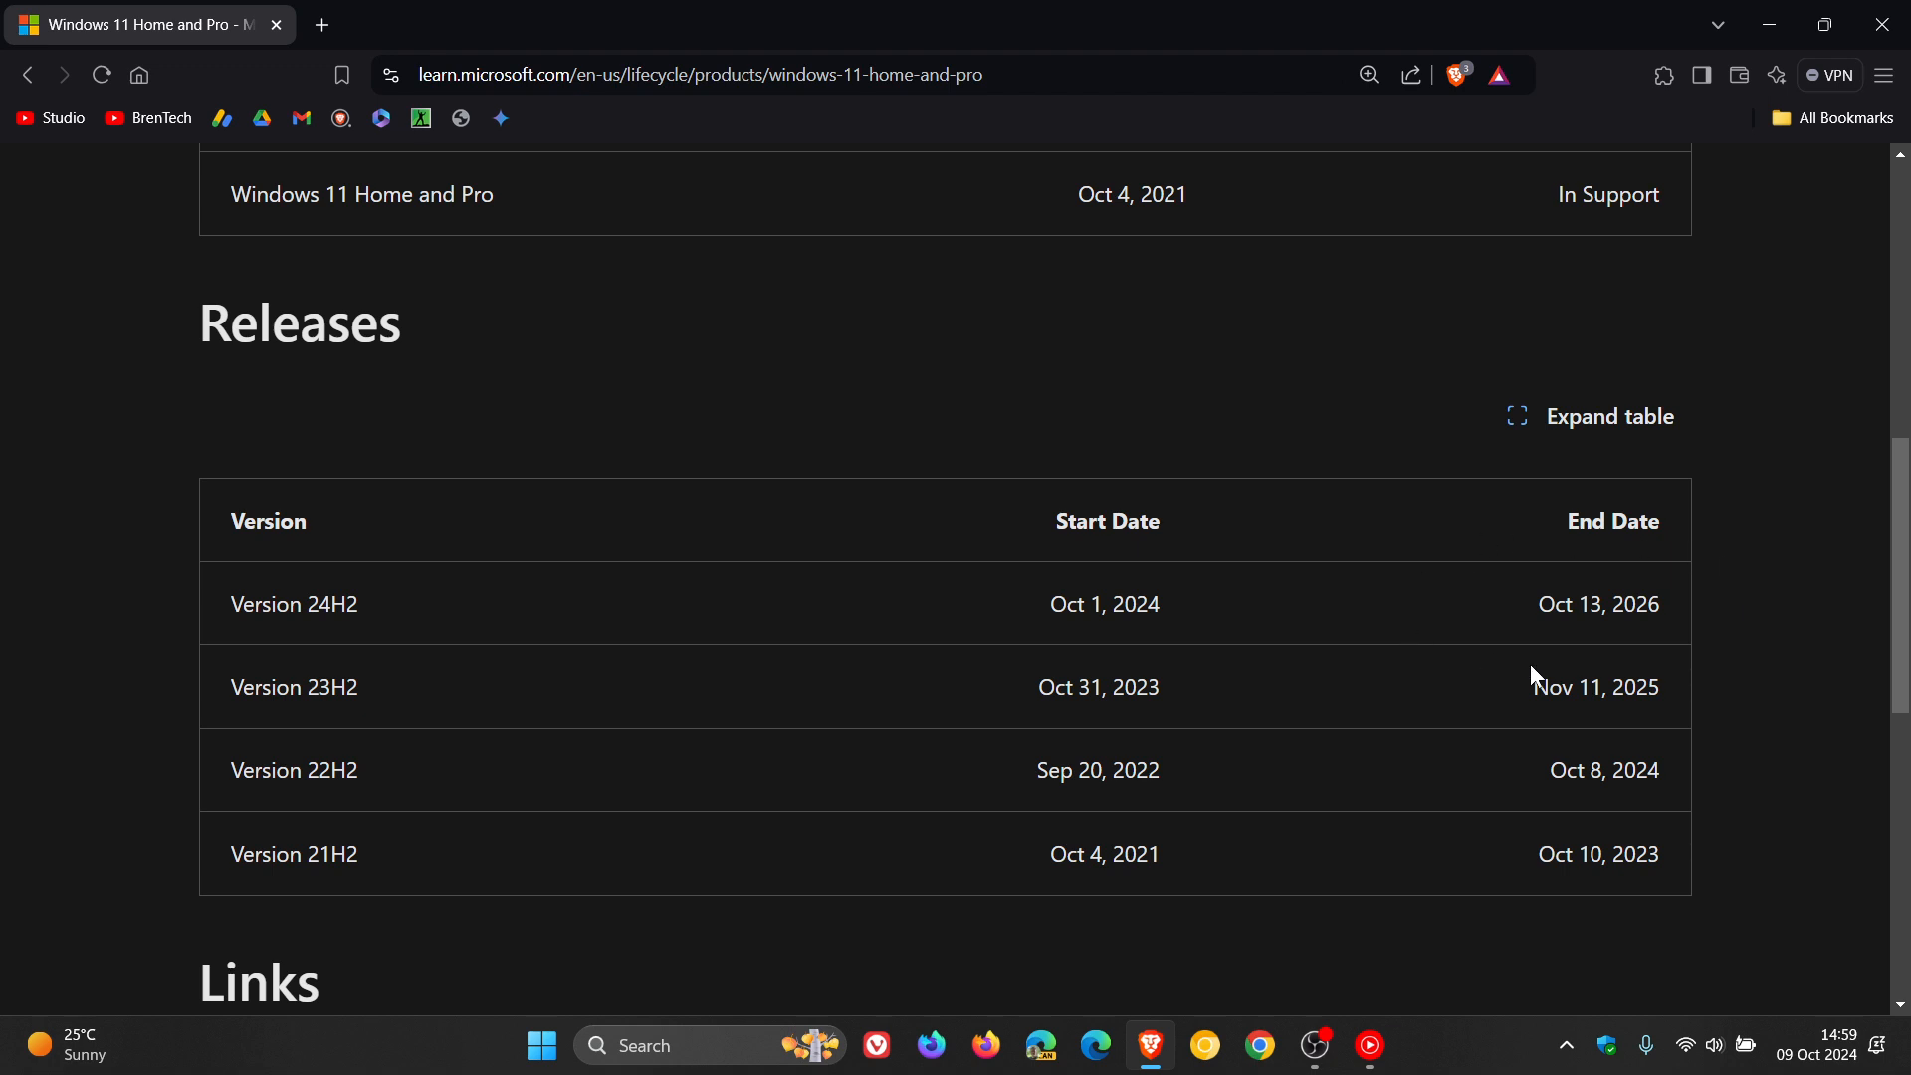
{"action": "mouse_move", "coordinate": [1748, 598]}
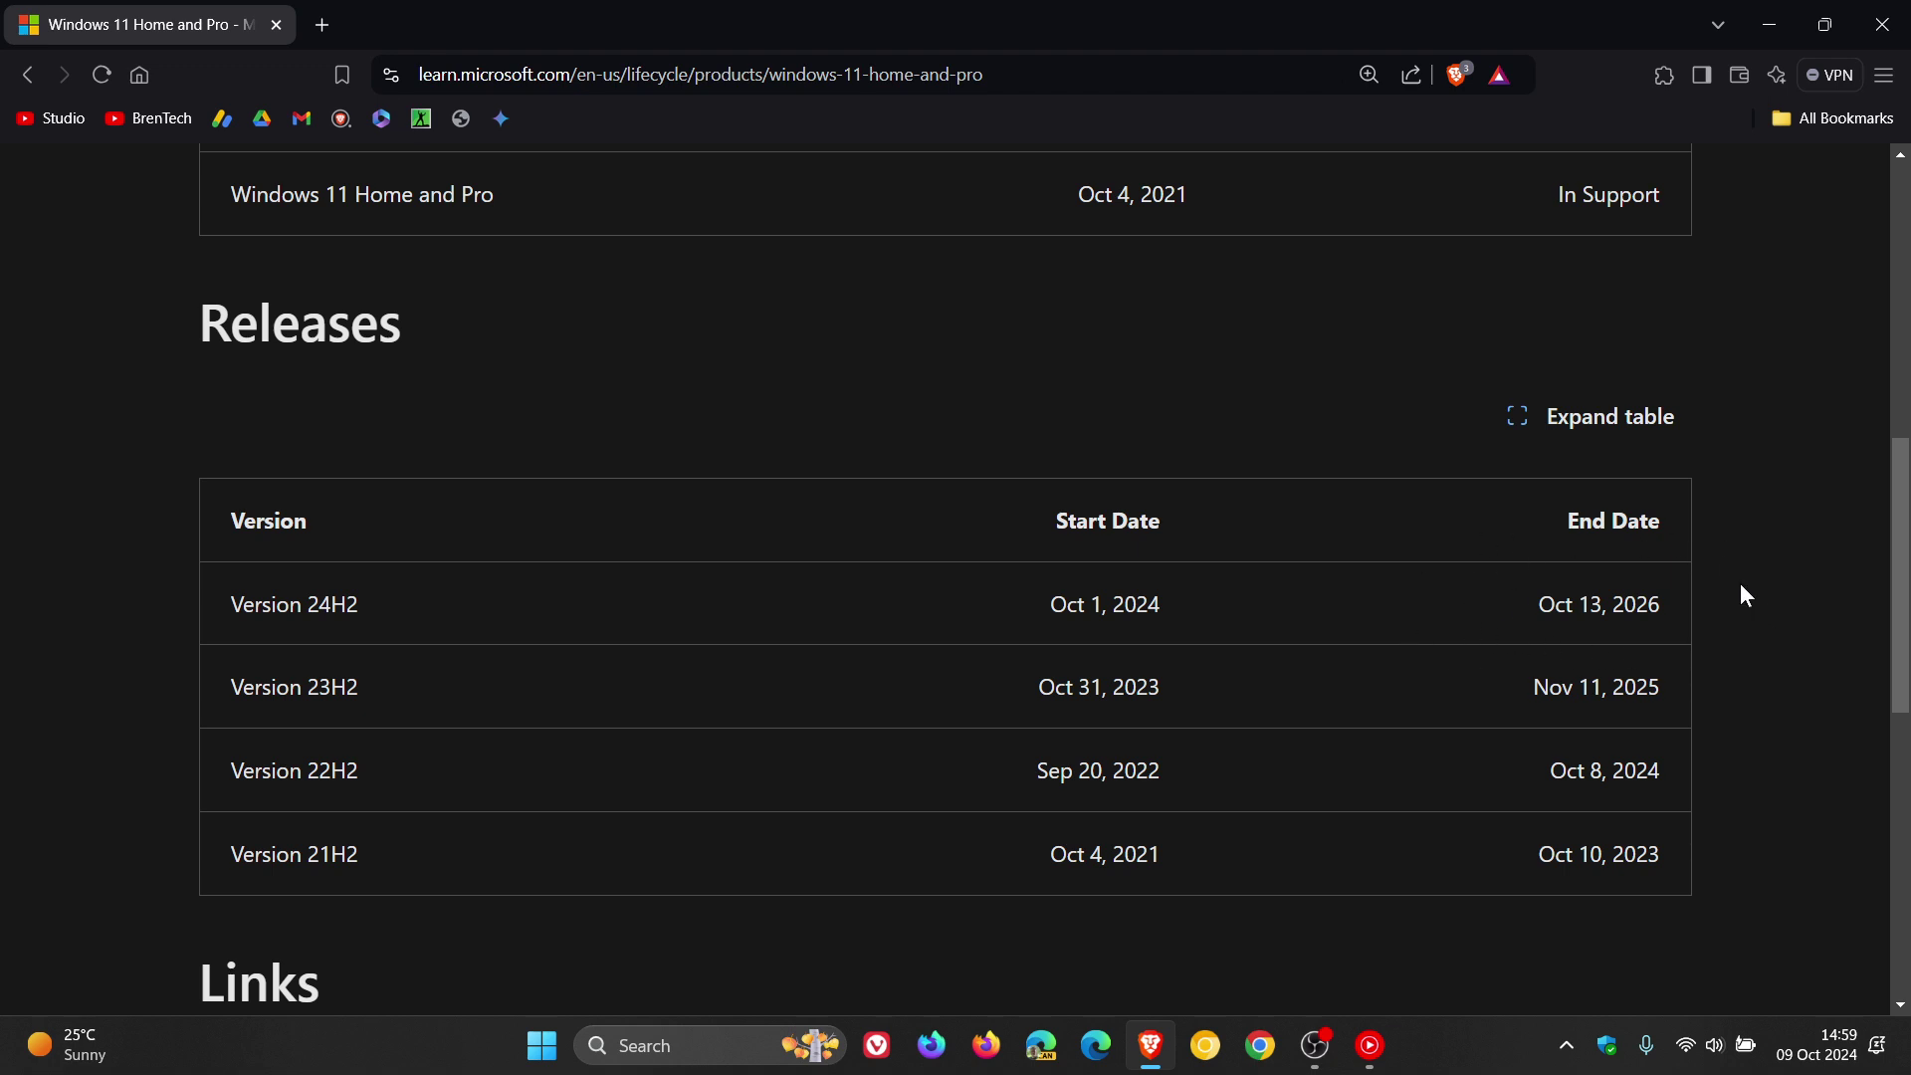
{"action": "mouse_move", "coordinate": [1778, 588]}
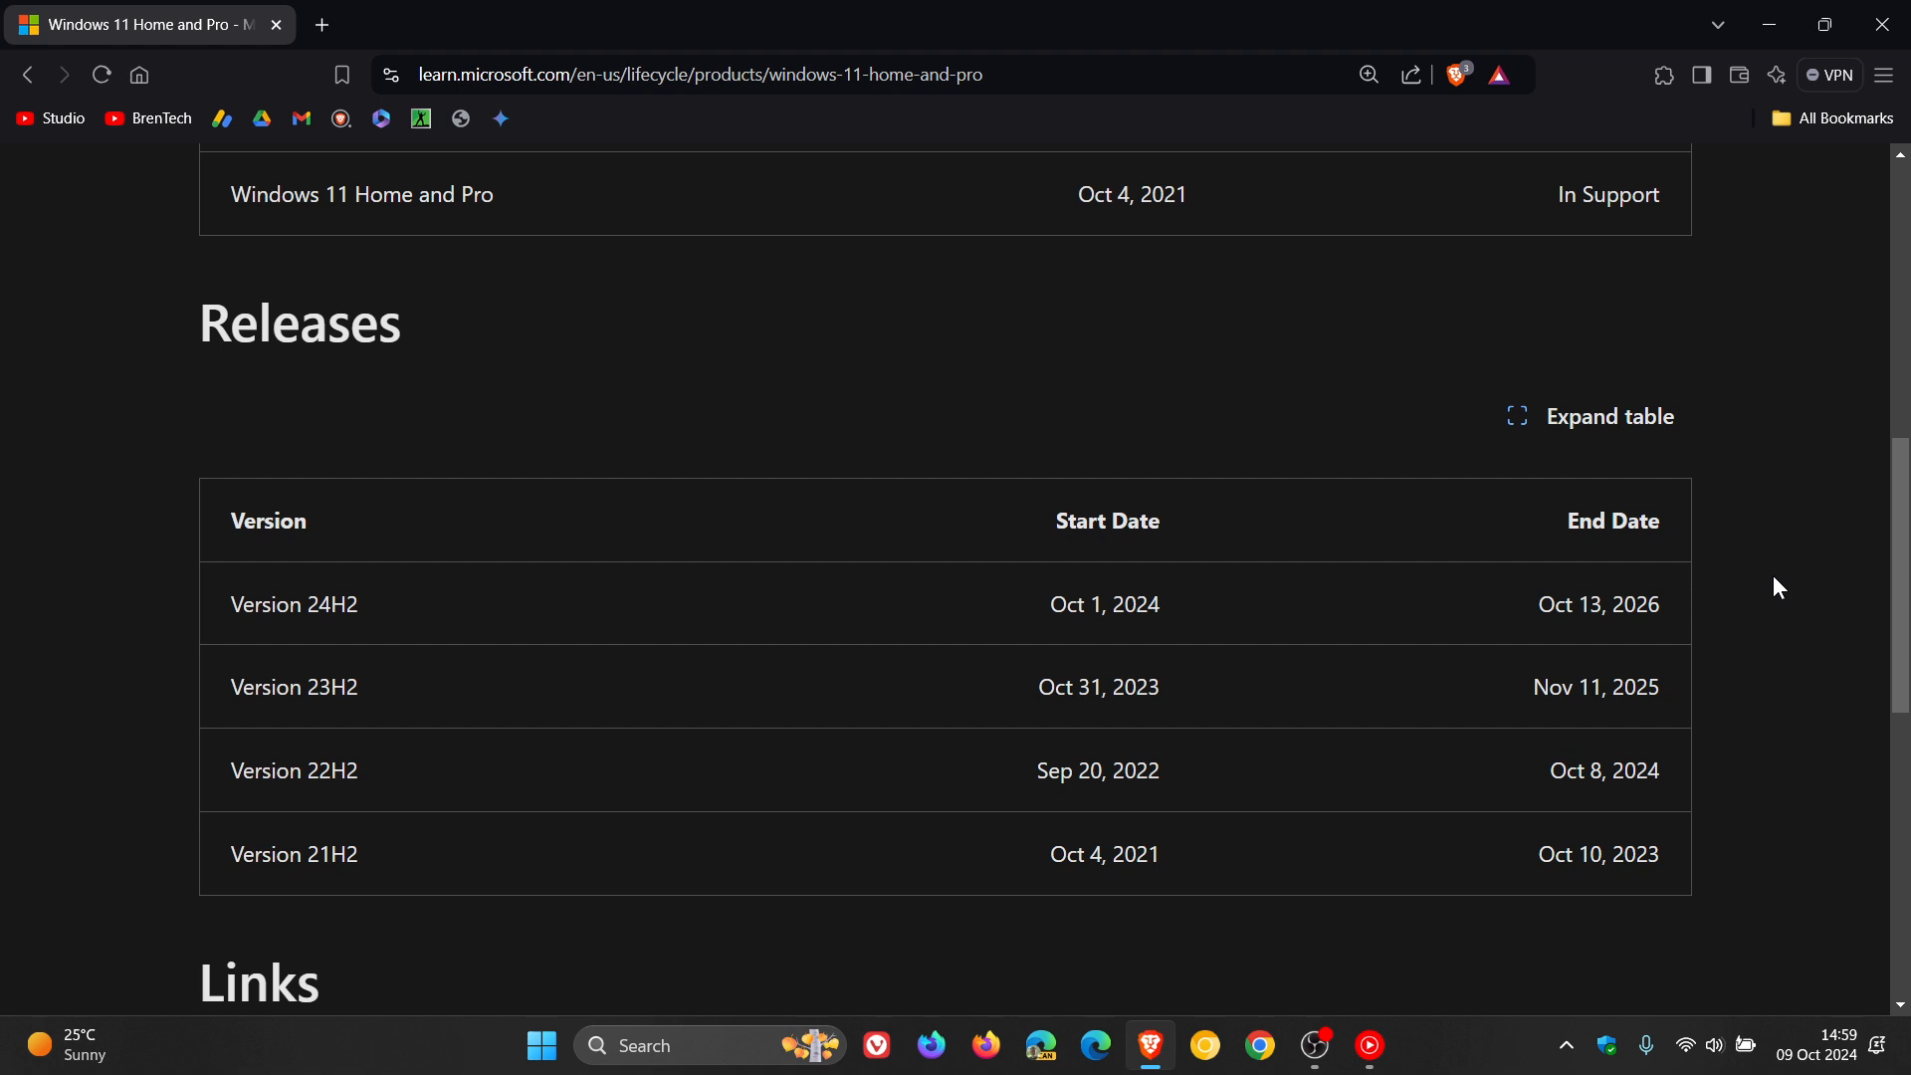
{"action": "mouse_move", "coordinate": [537, 559]}
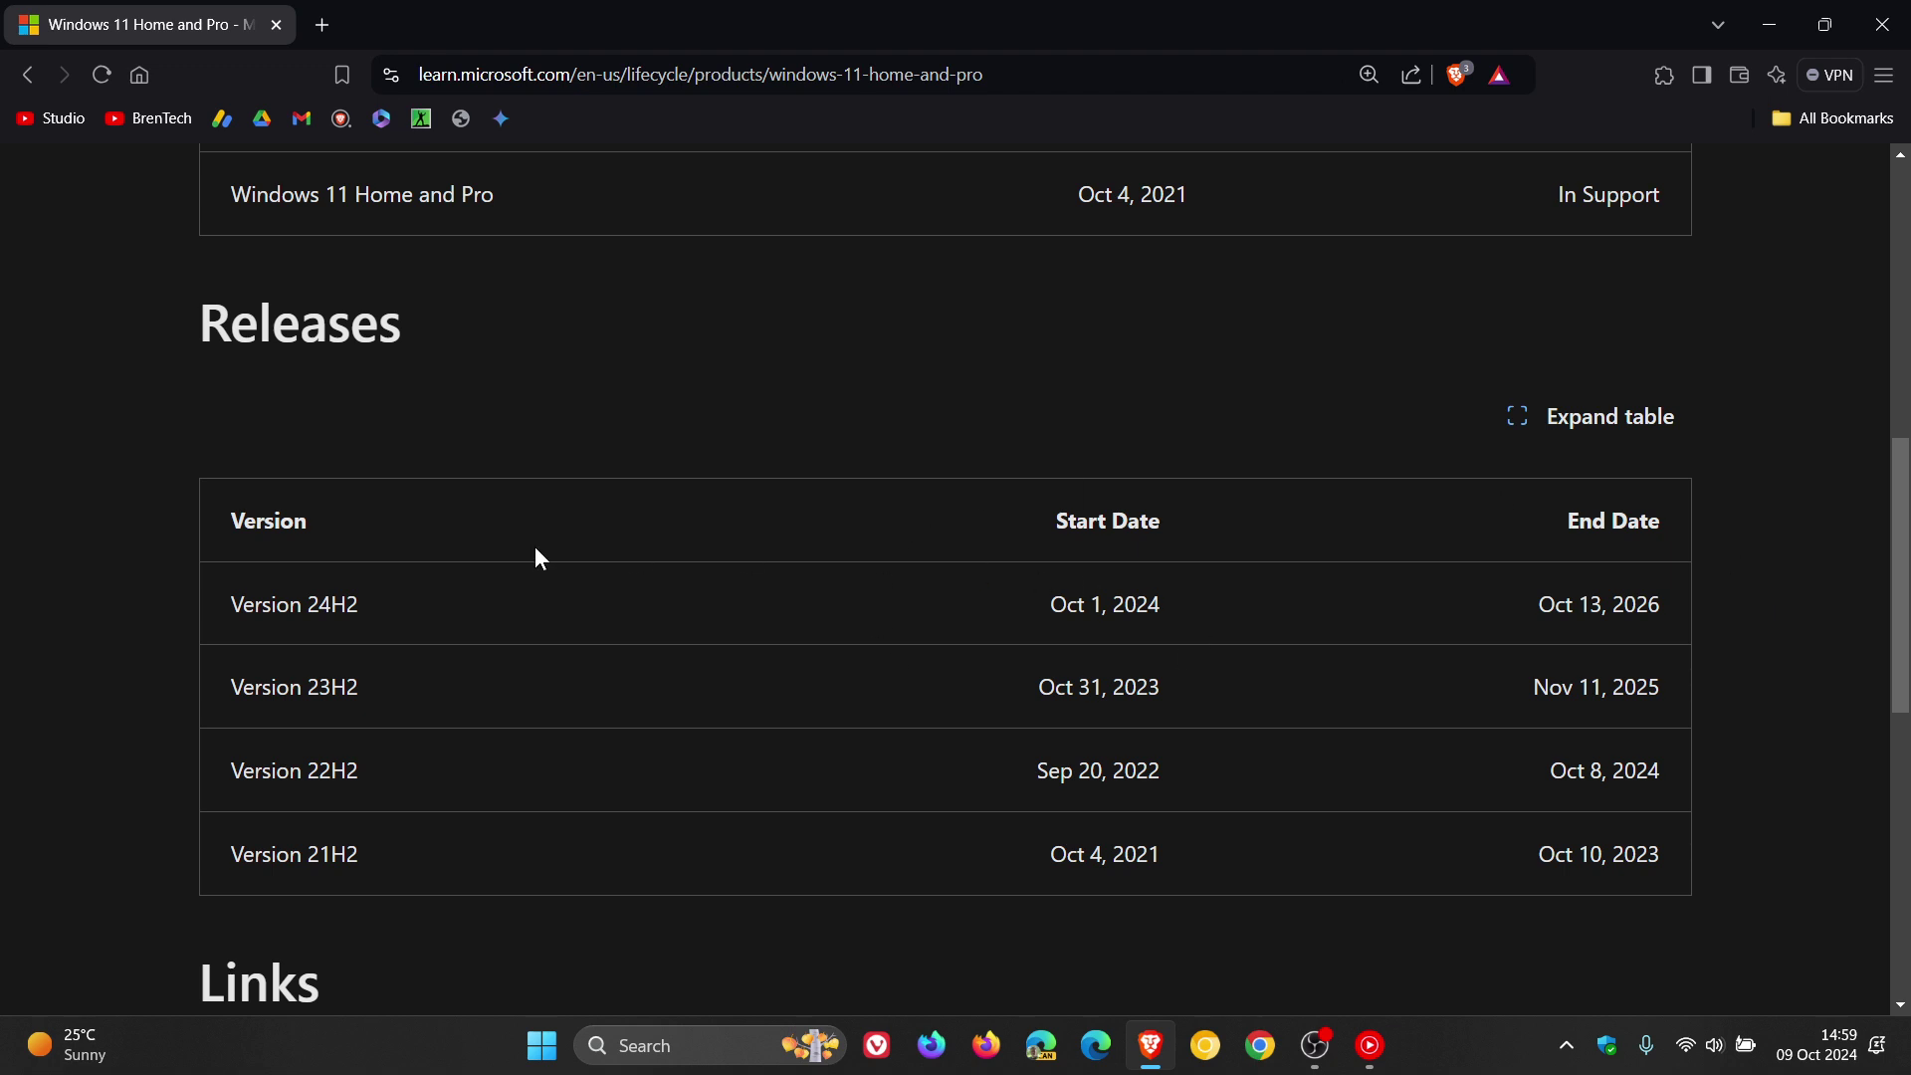
{"action": "mouse_move", "coordinate": [259, 677]}
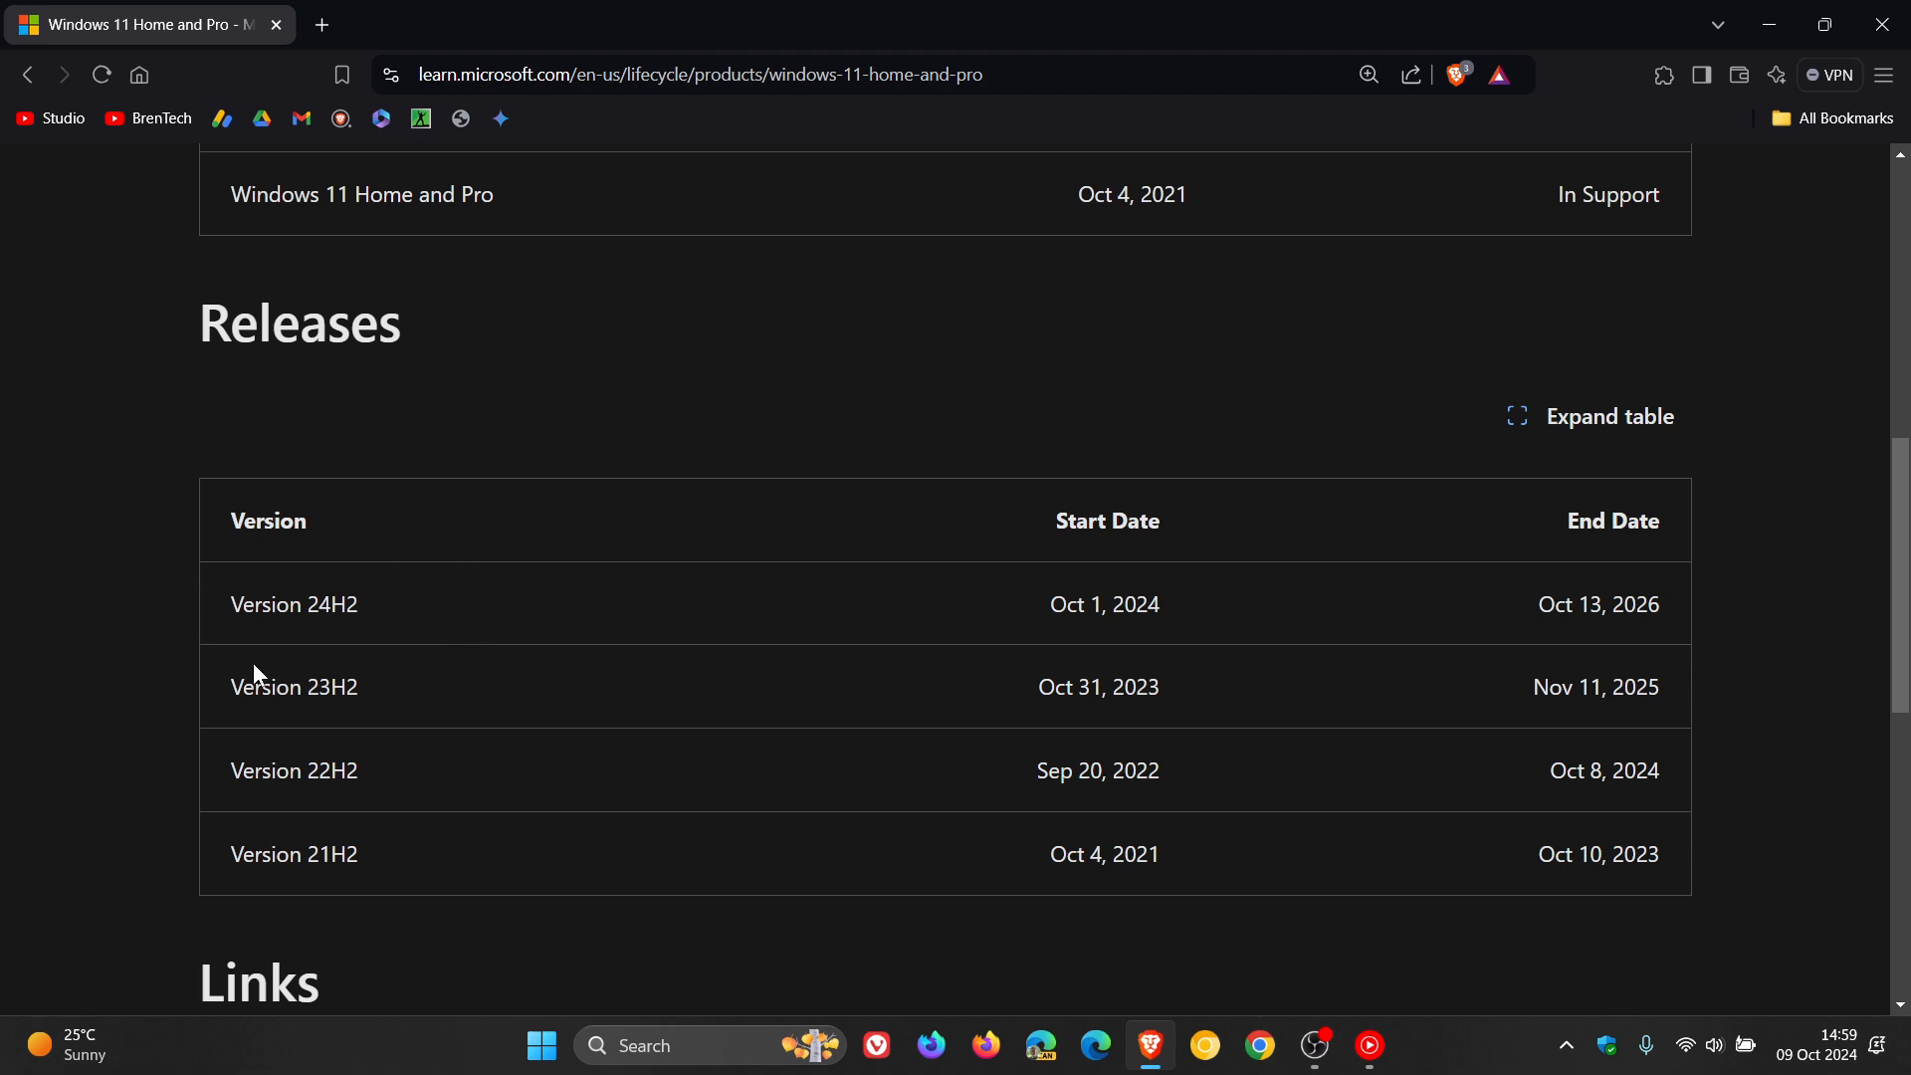
{"action": "mouse_move", "coordinate": [462, 653]}
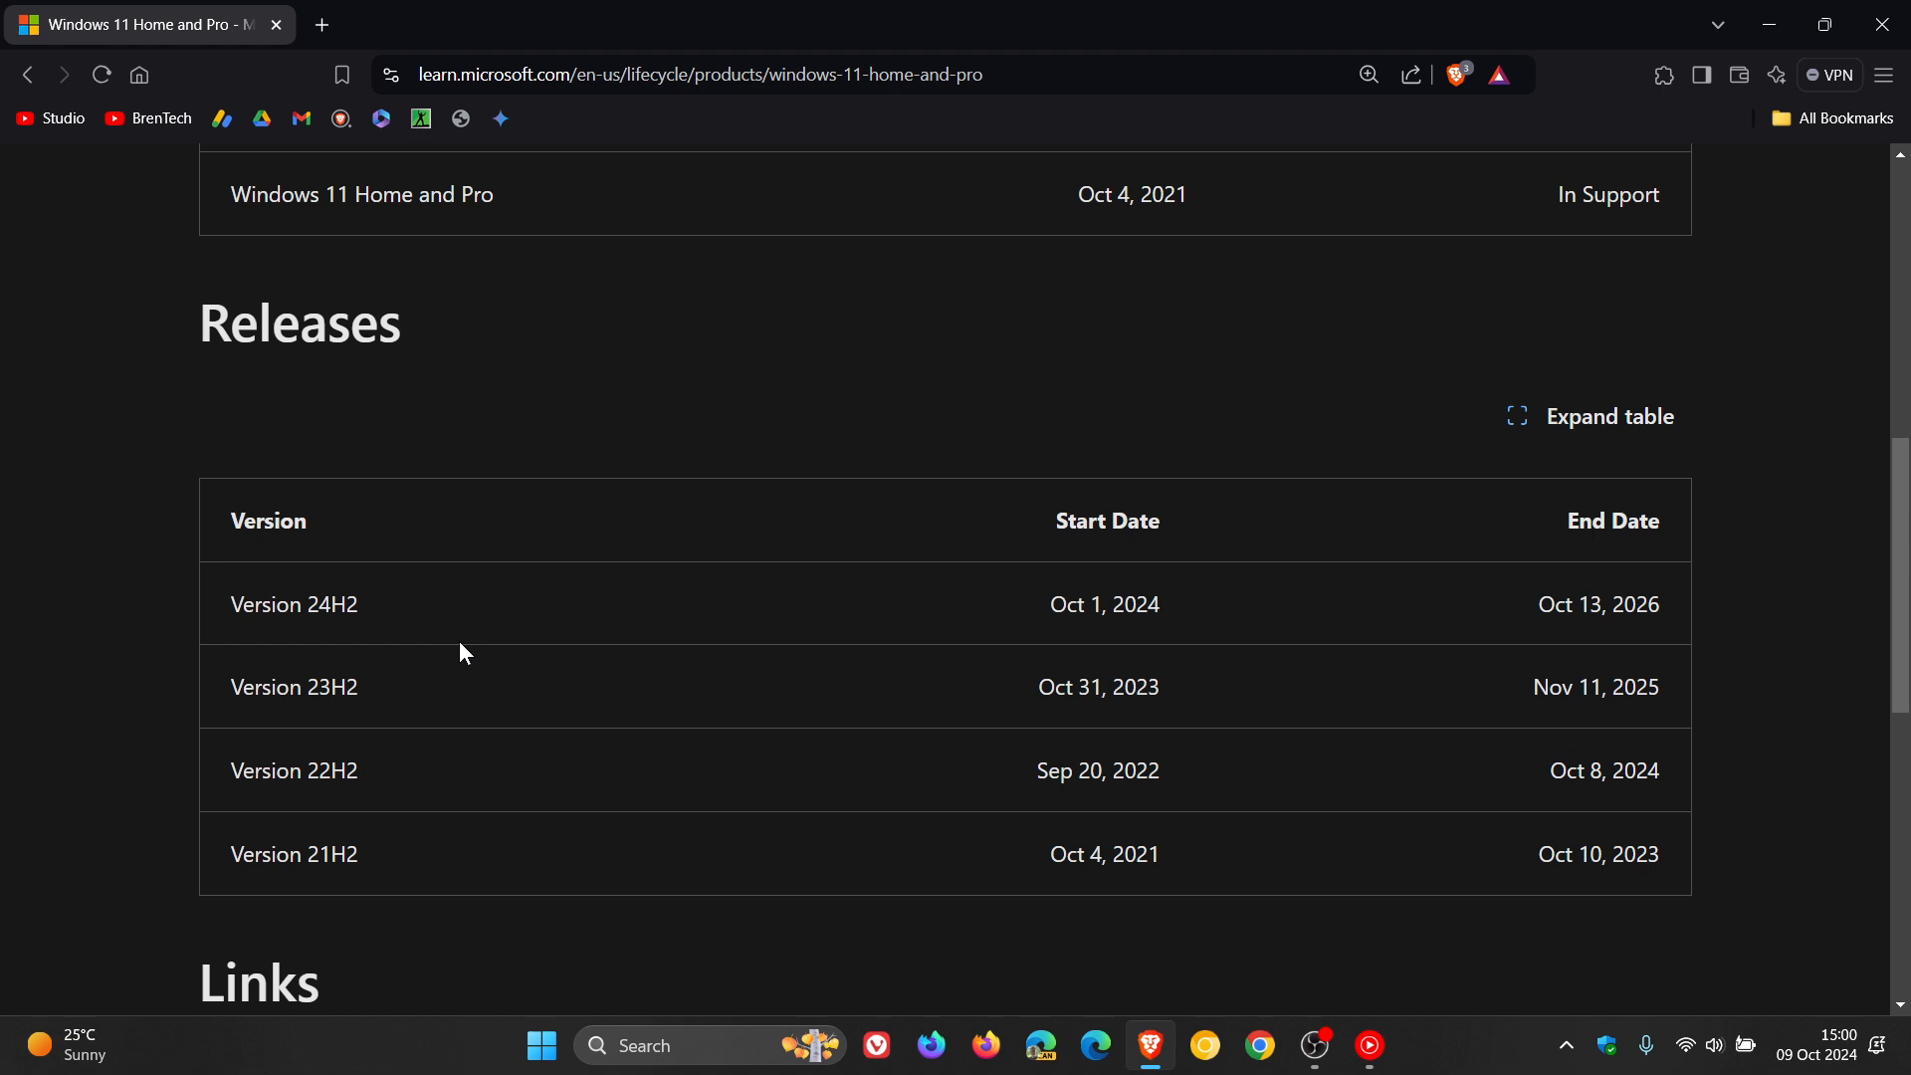
{"action": "mouse_move", "coordinate": [1582, 536]}
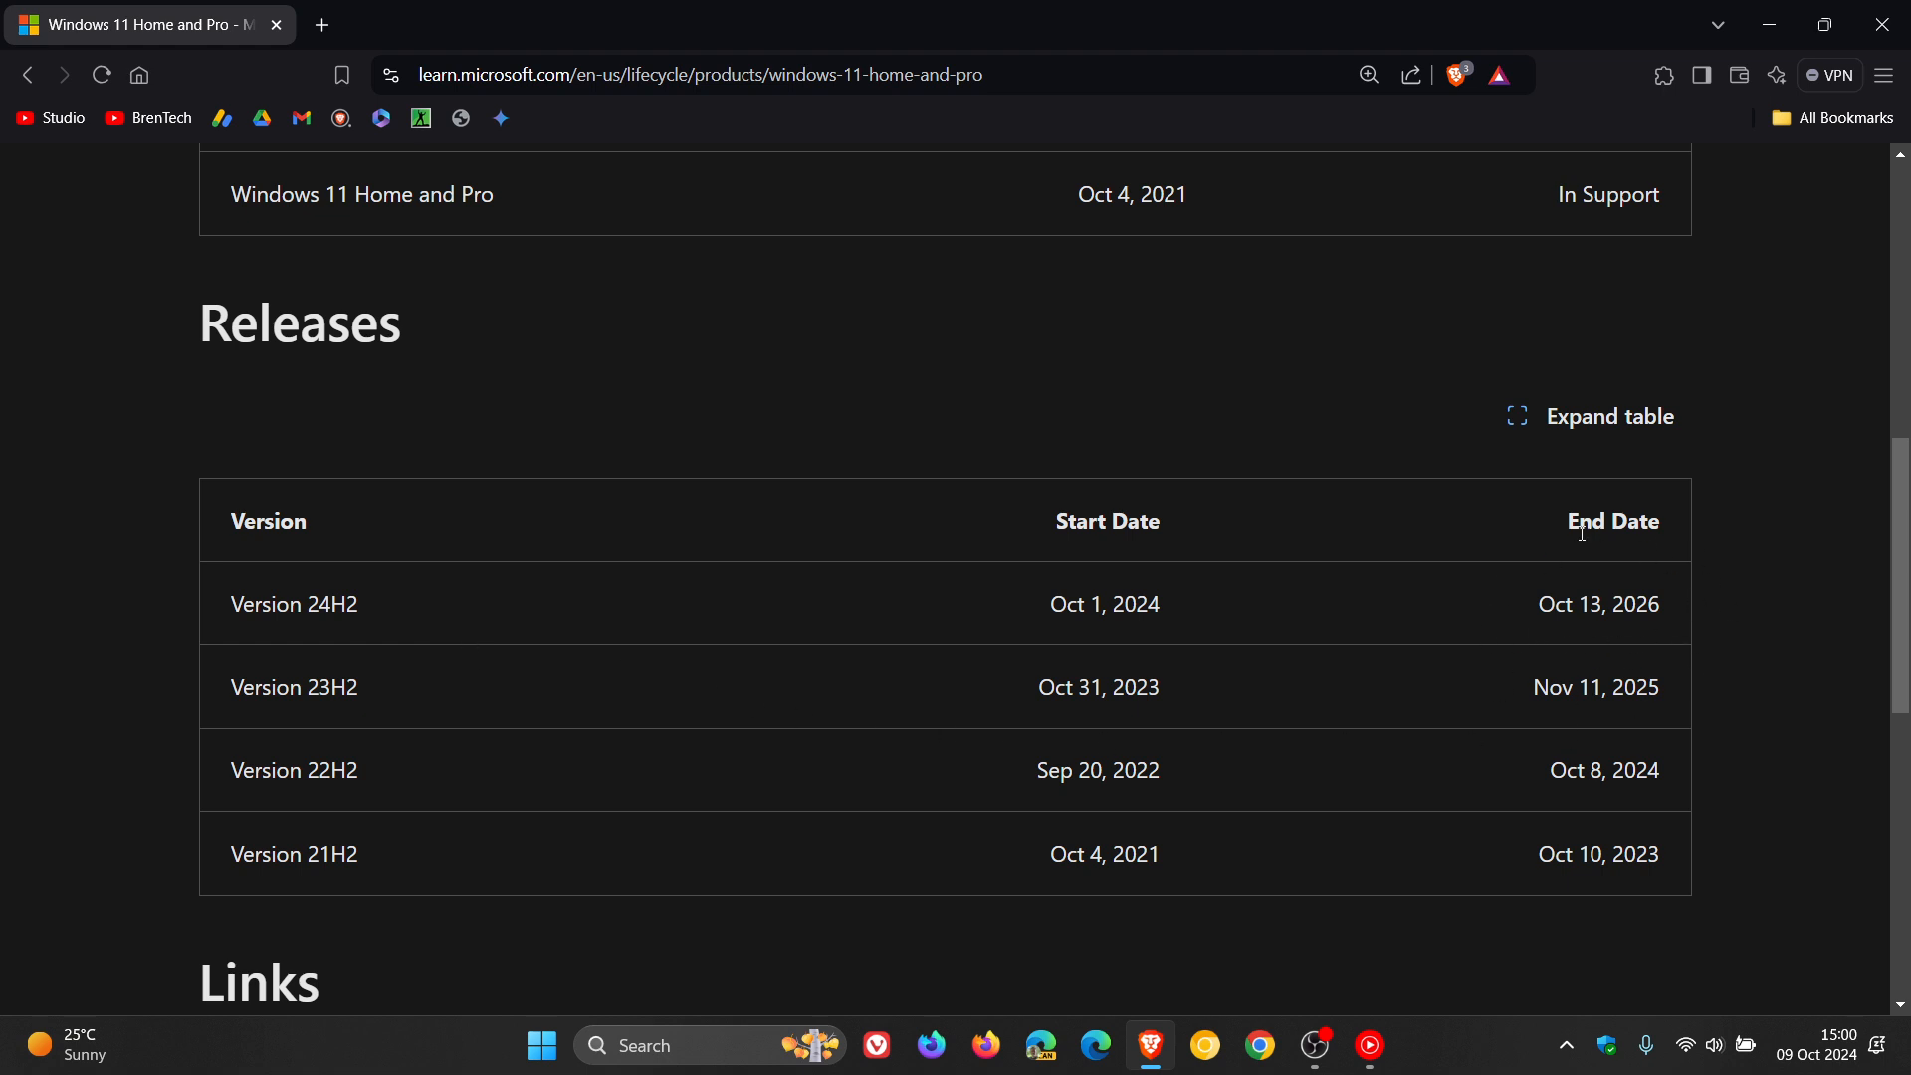
{"action": "mouse_move", "coordinate": [1768, 30]}
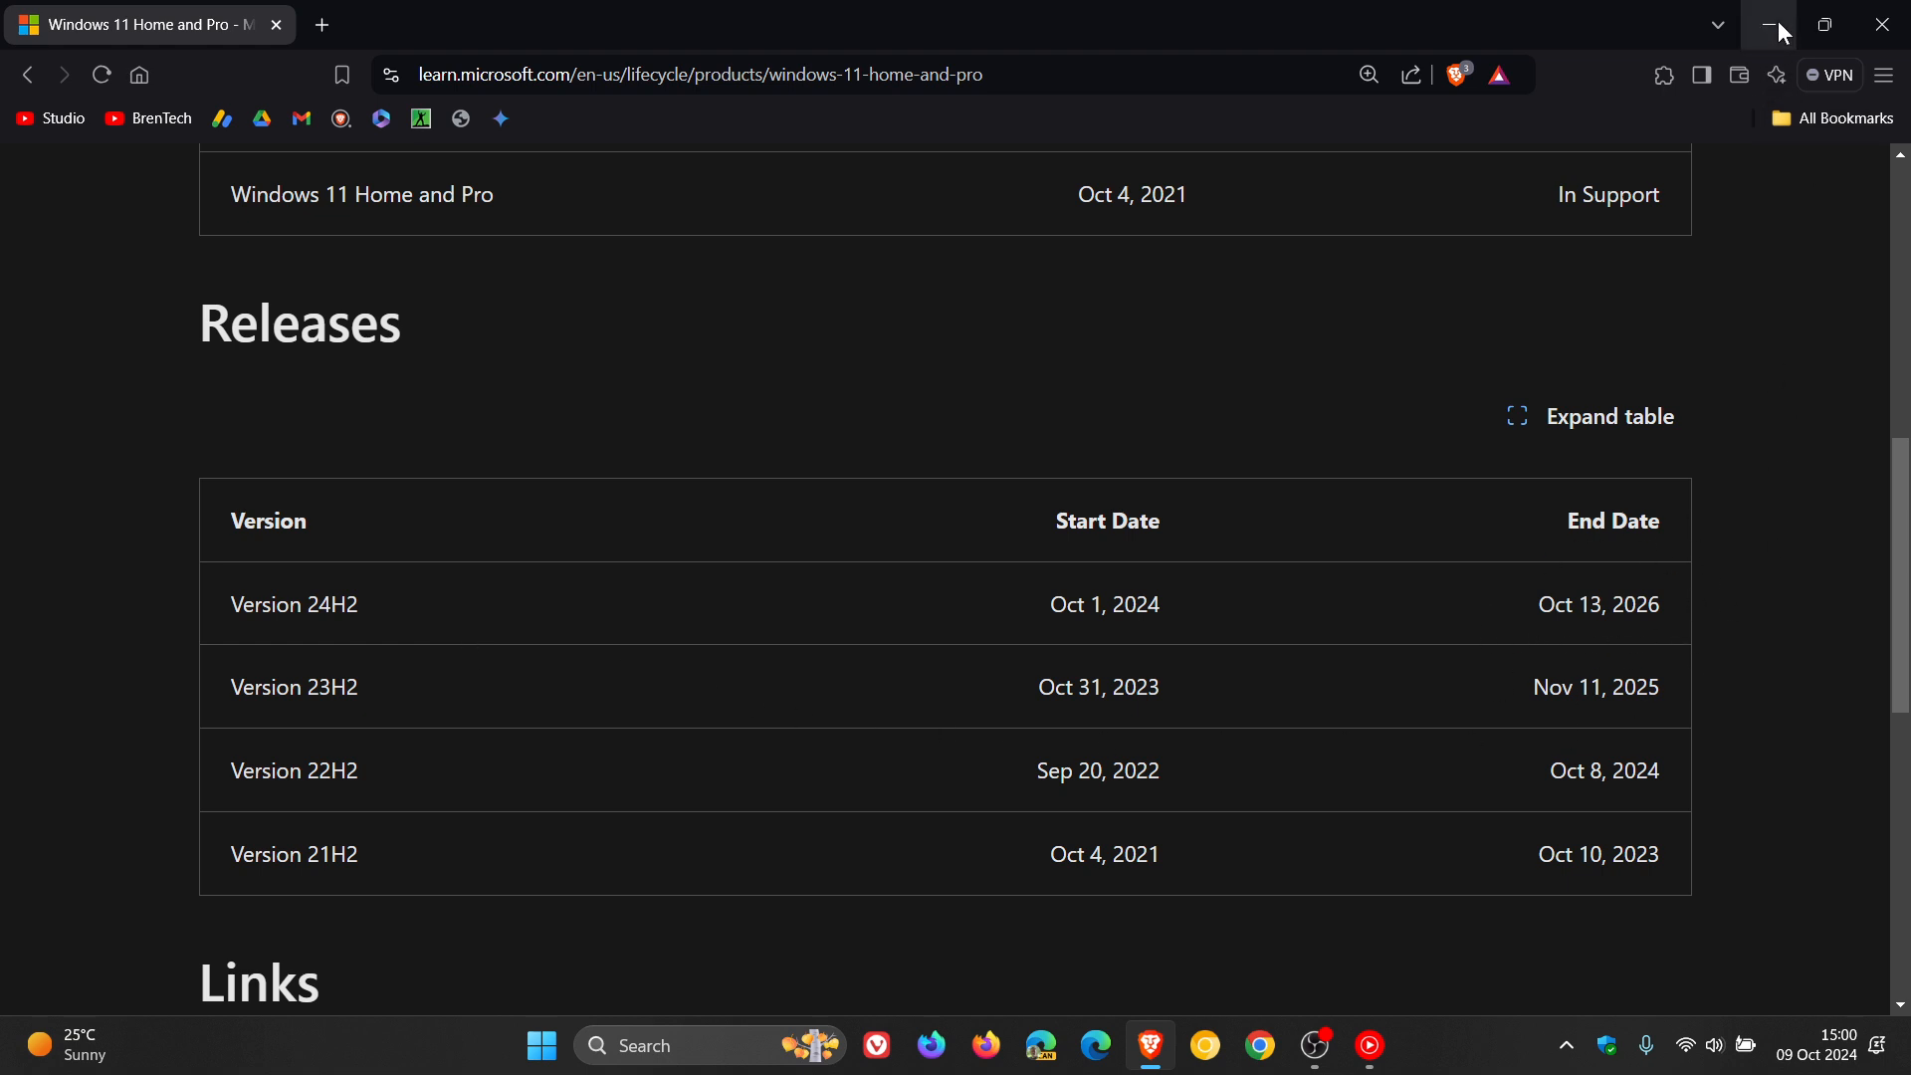
- Minimize the browser so the Windows 11 desktop with the mountain wallpaper shows
{"action": "left_click", "coordinate": [1768, 24]}
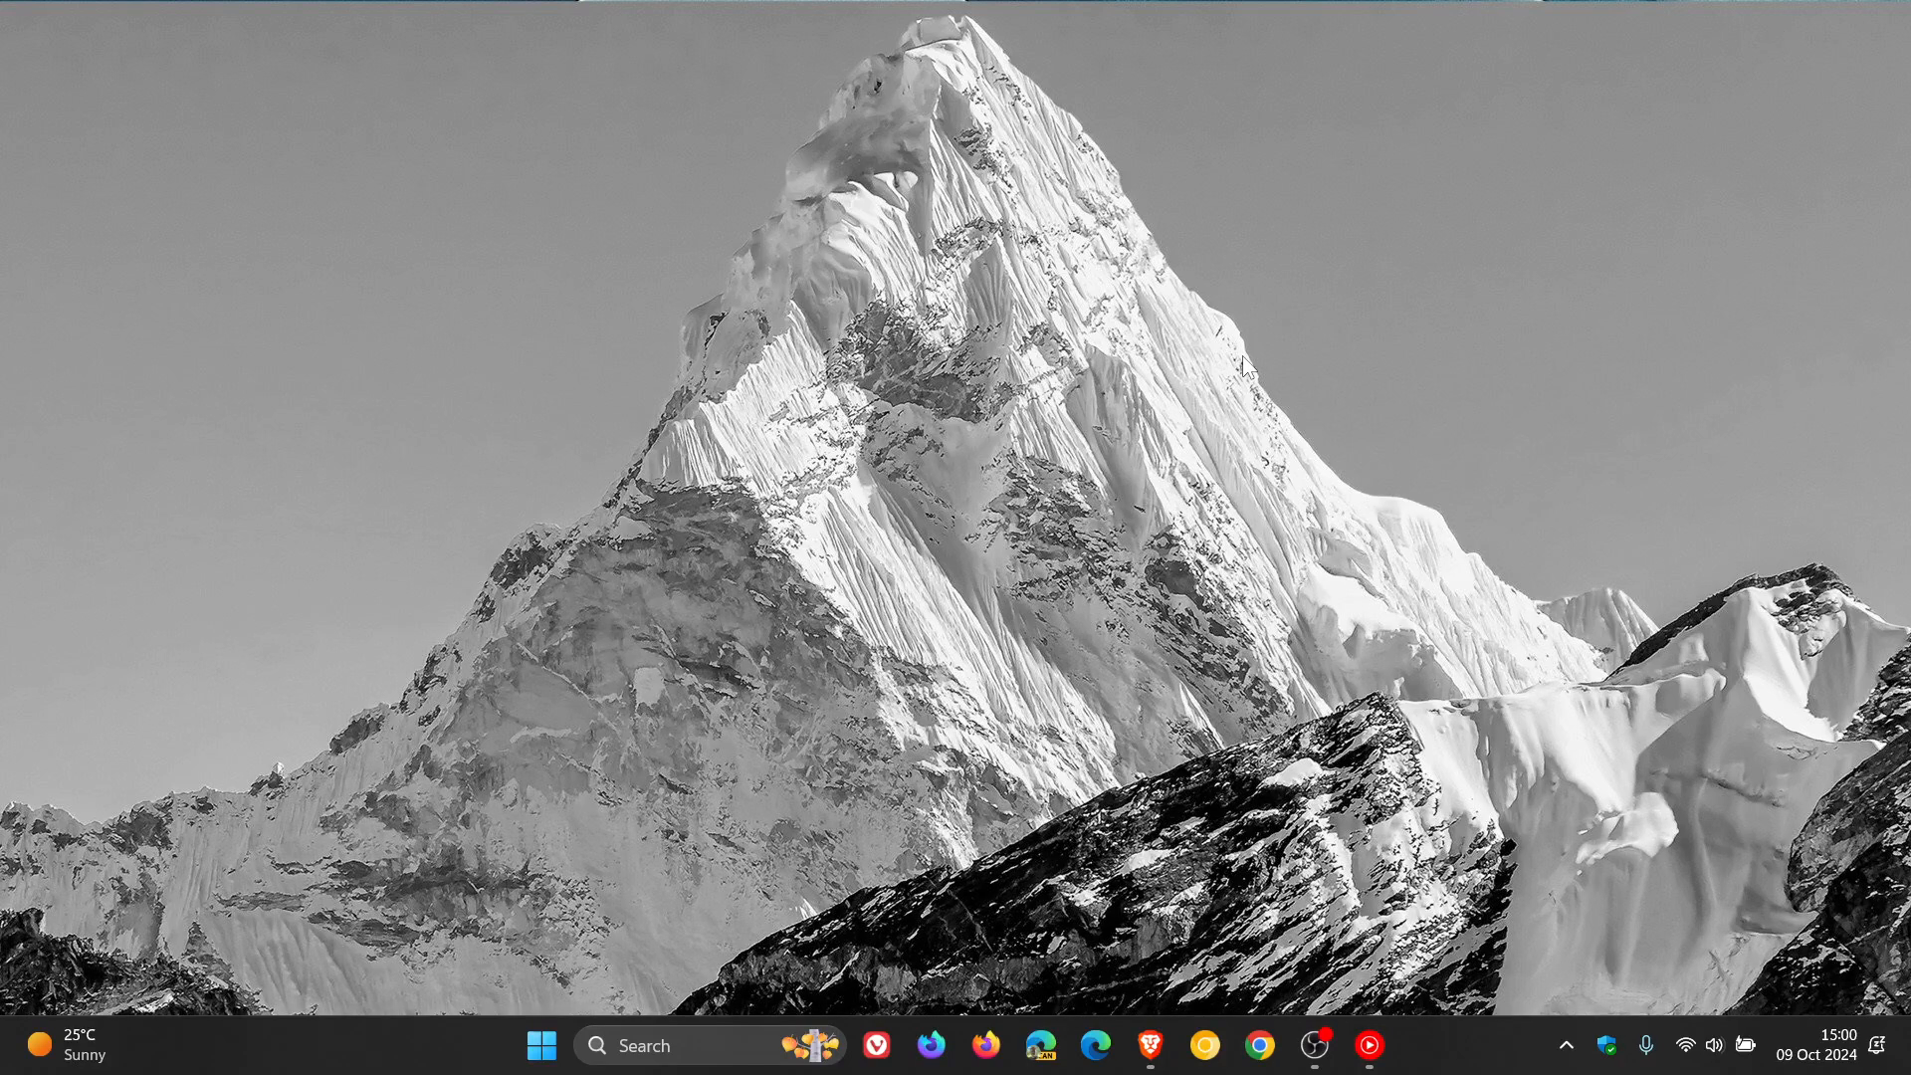